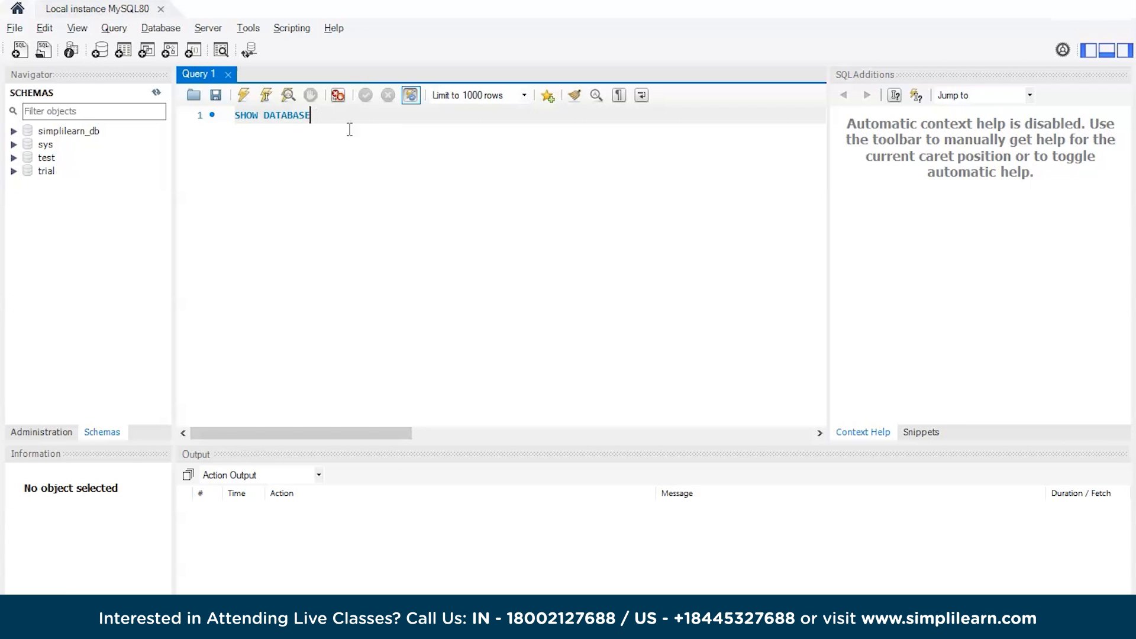
# Clear the old SHOW DATABASE query and start CREATE TABLE employee_table( with its column list opened.
pyautogui.press('BackSpace')
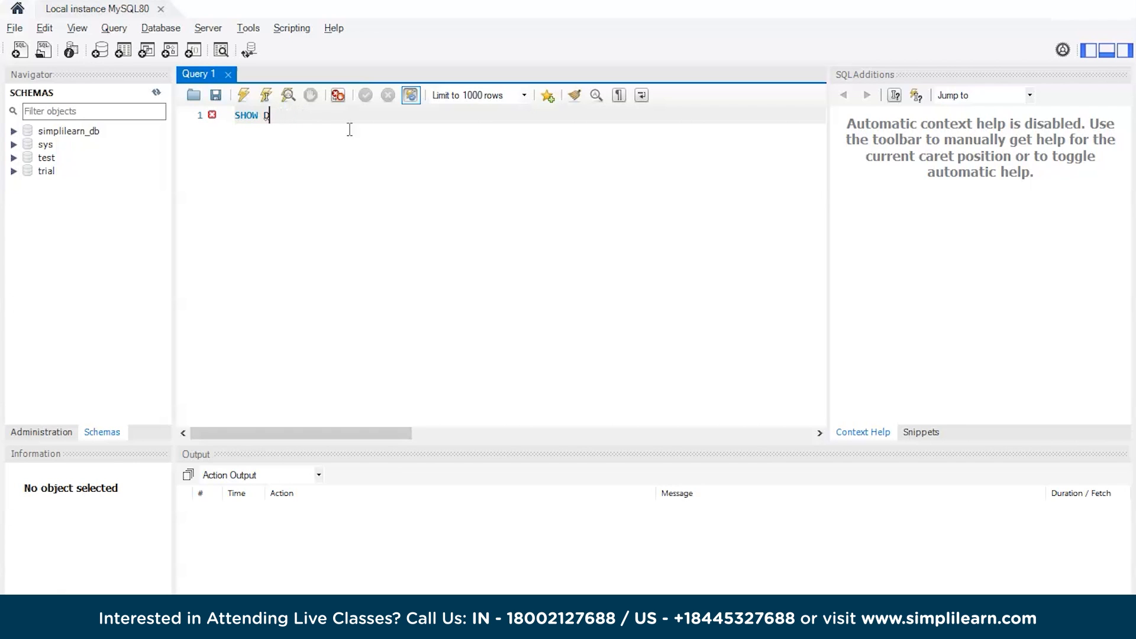
pyautogui.press('ctrl+a')
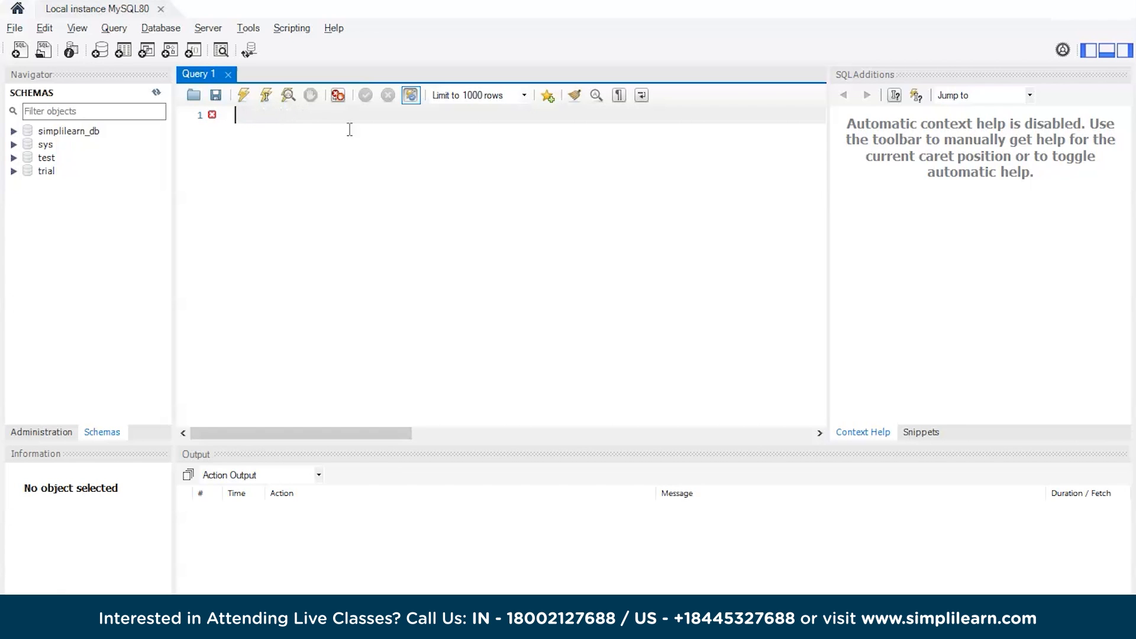
pyautogui.write('CREA')
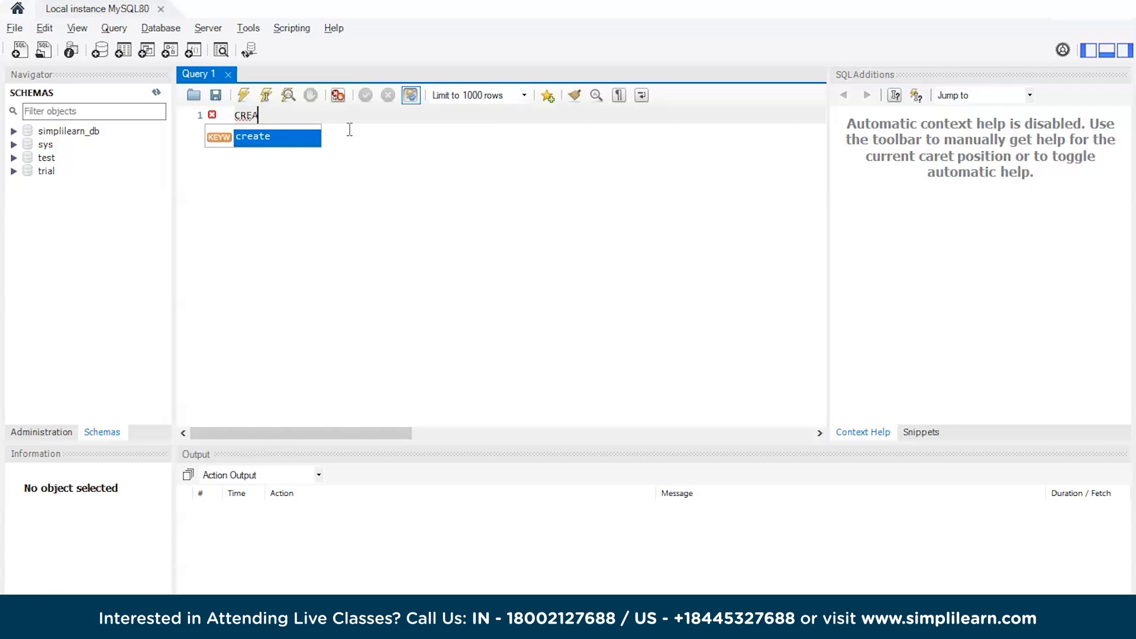
pyautogui.write('TE T')
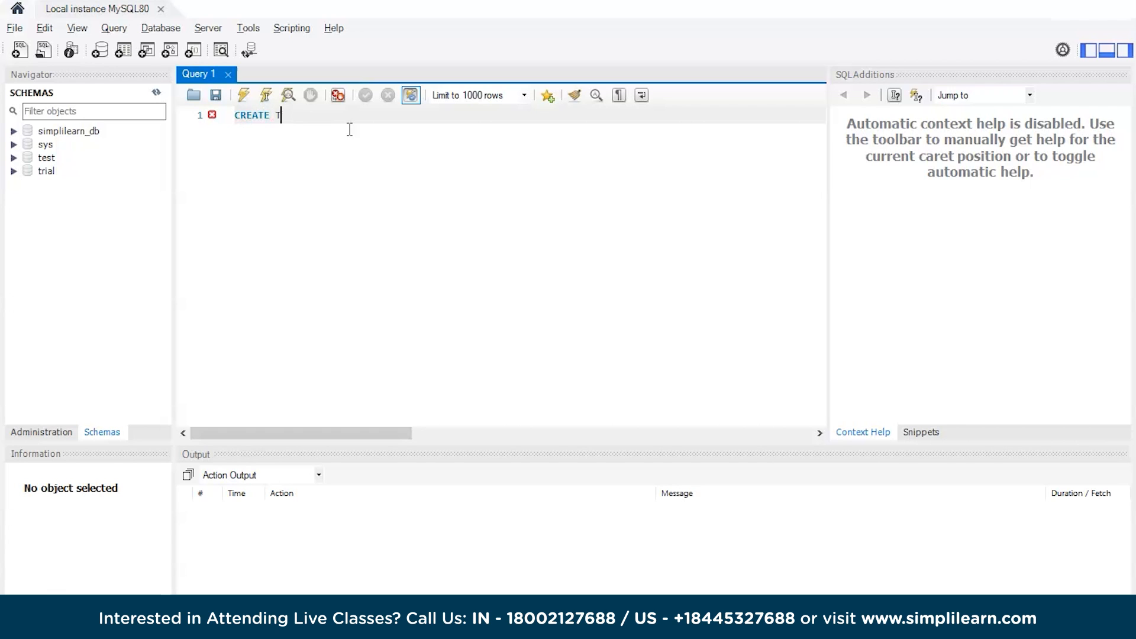
pyautogui.write('ABLE')
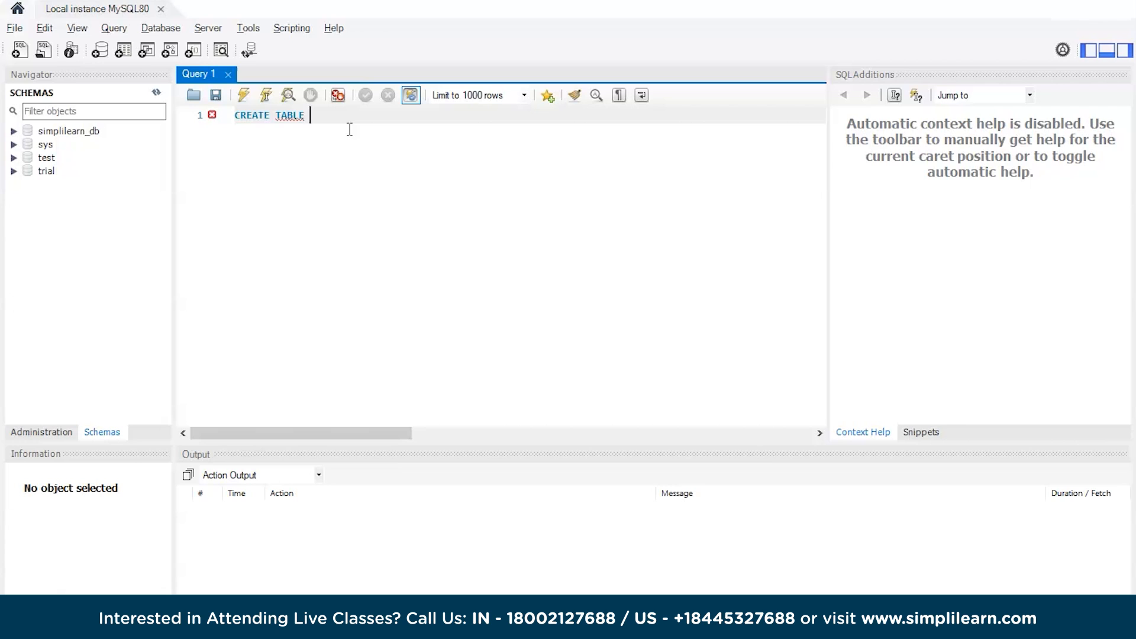
pyautogui.write('employee_')
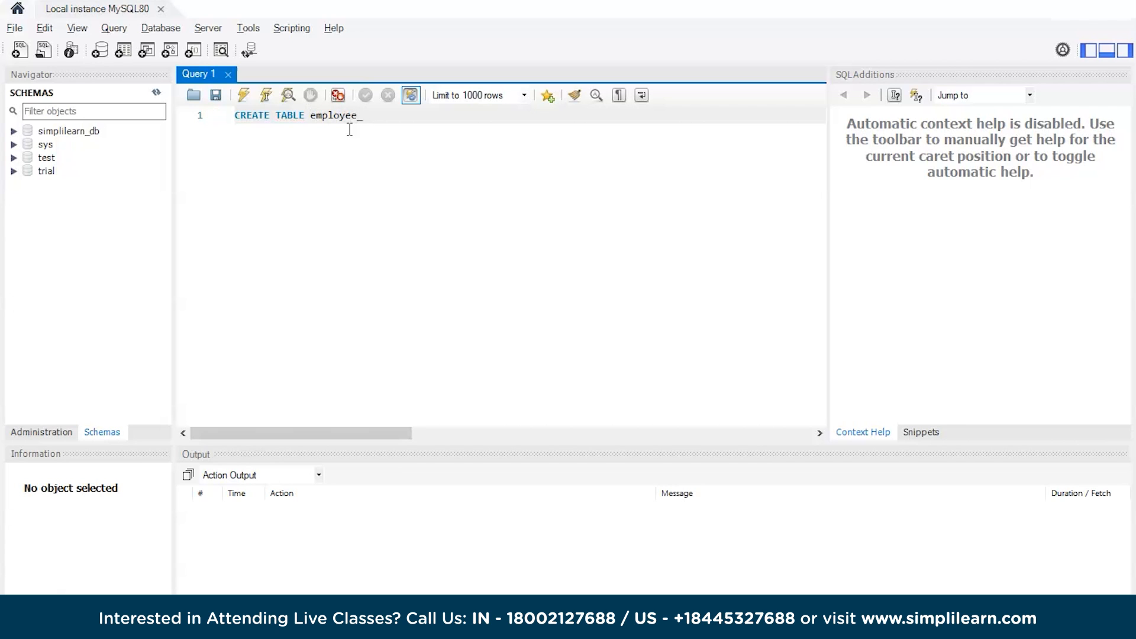
pyautogui.write('table')
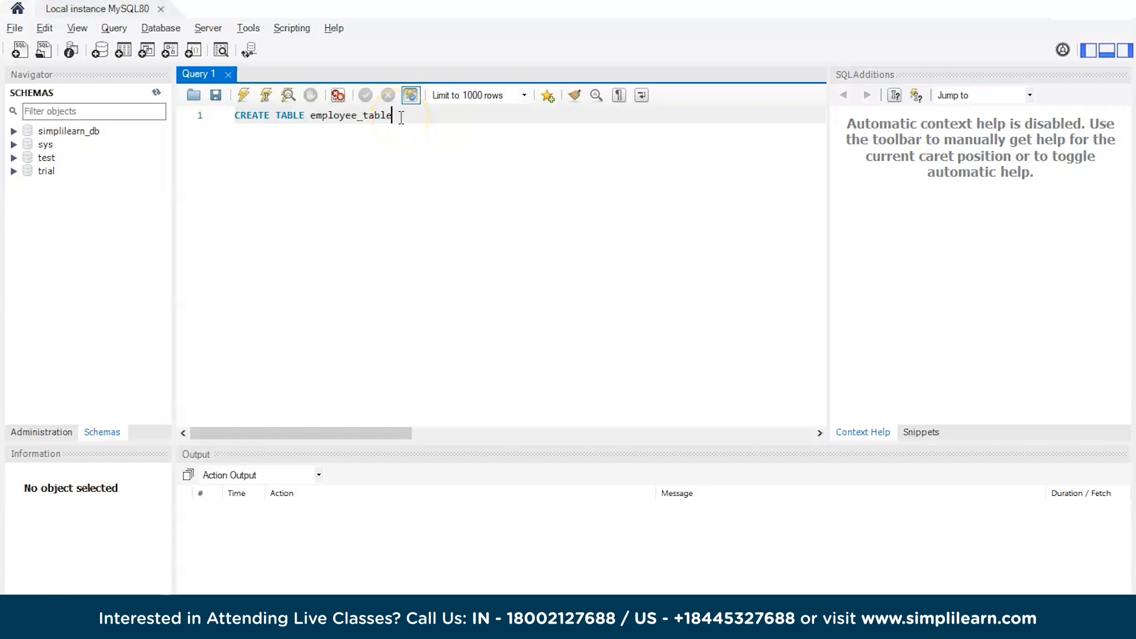
pyautogui.write('(')
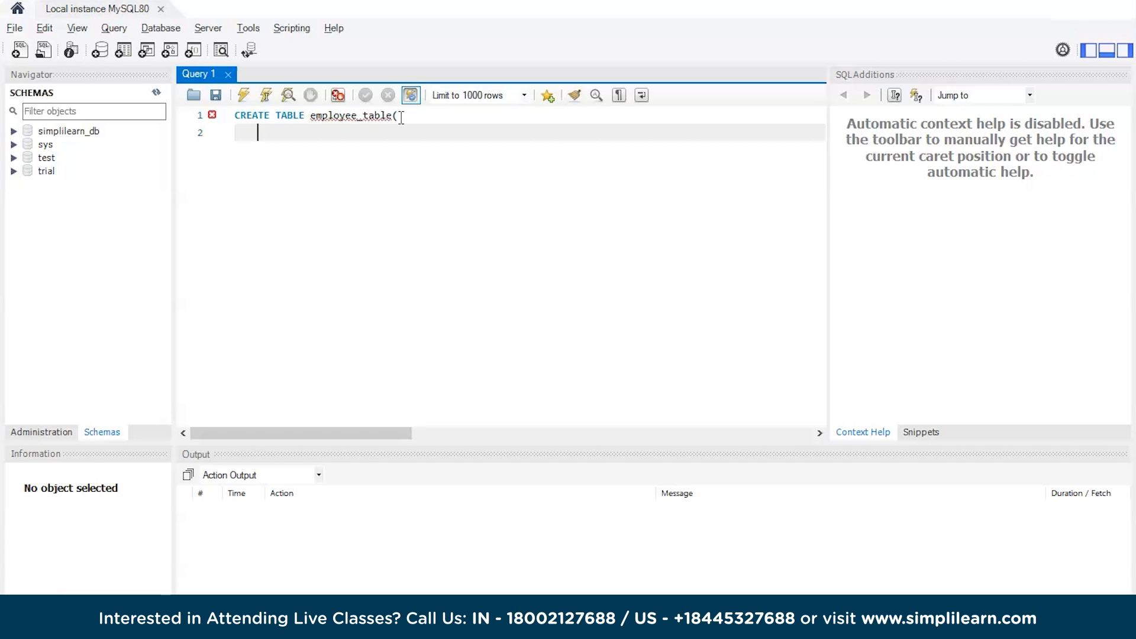
# Write the first column line emp_id INTEGER NOT NULL, ending with a comma.
pyautogui.write('em')
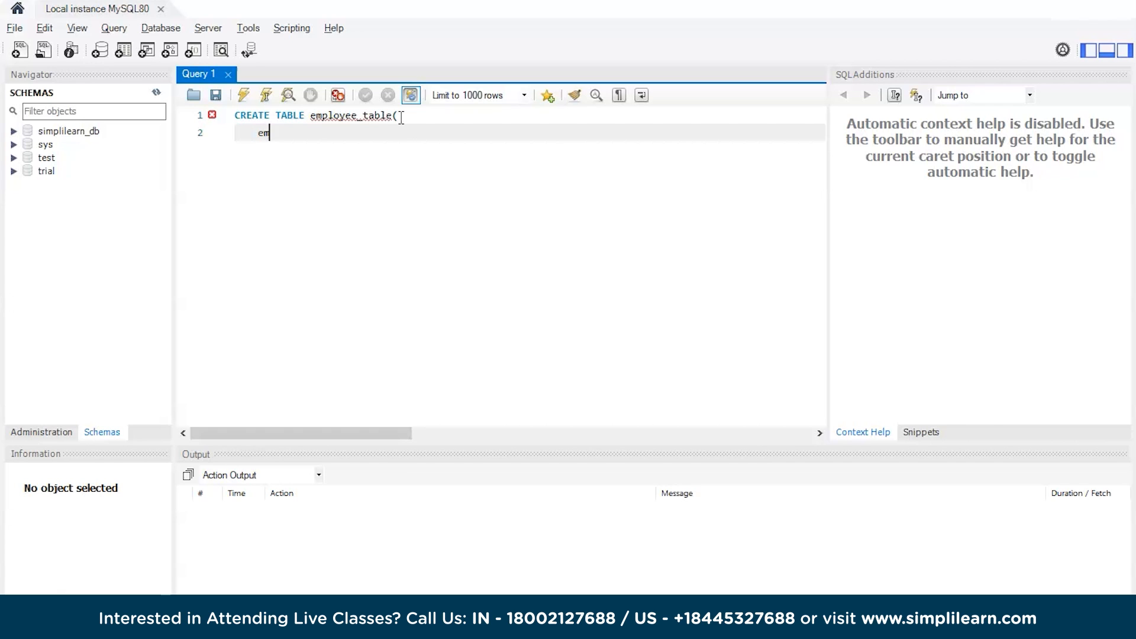
pyautogui.write('p_id')
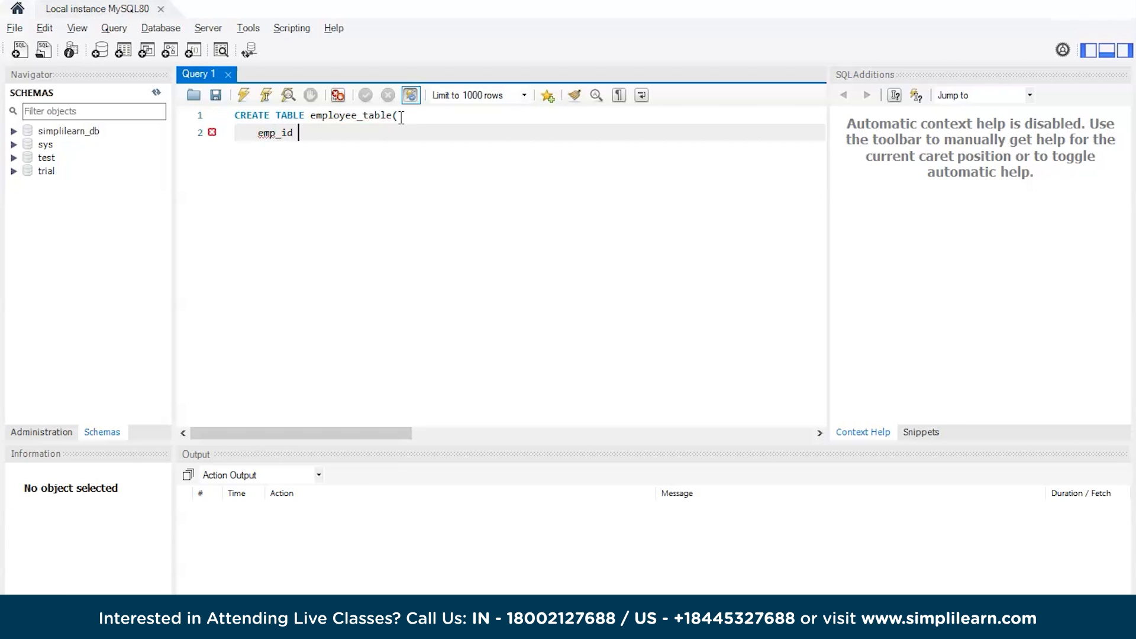
pyautogui.write('INT')
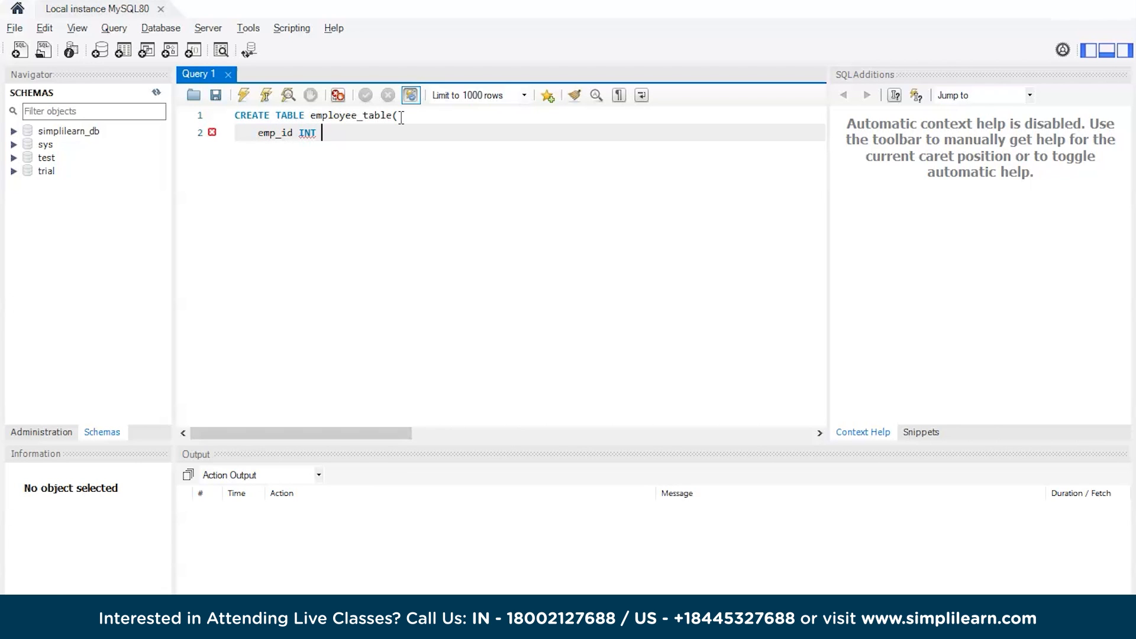
pyautogui.write('e')
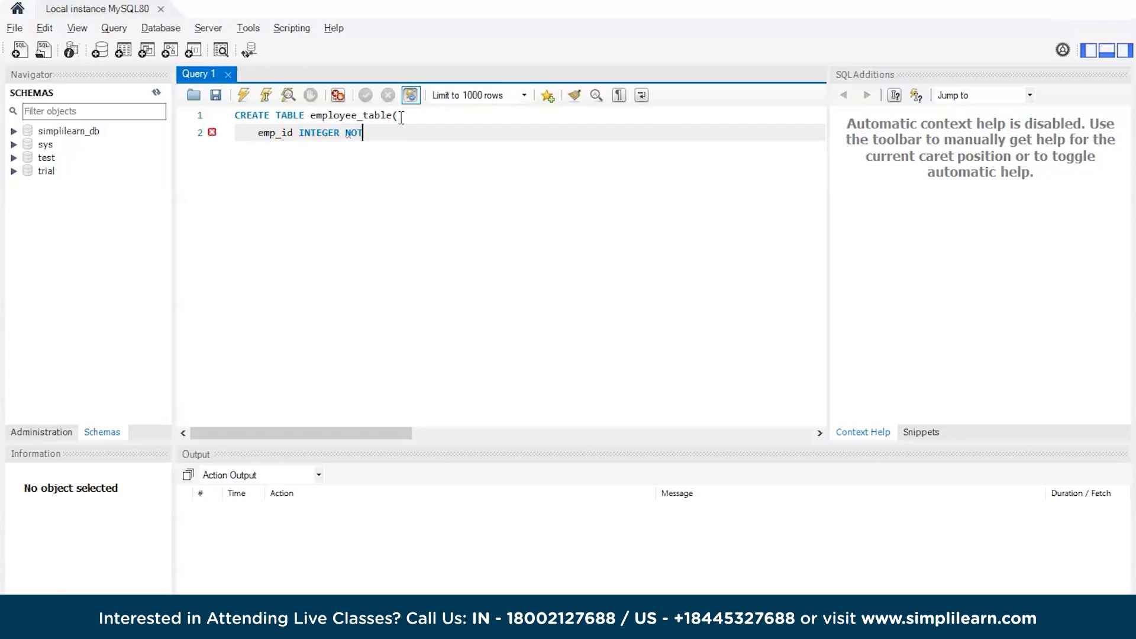
pyautogui.write('NULL')
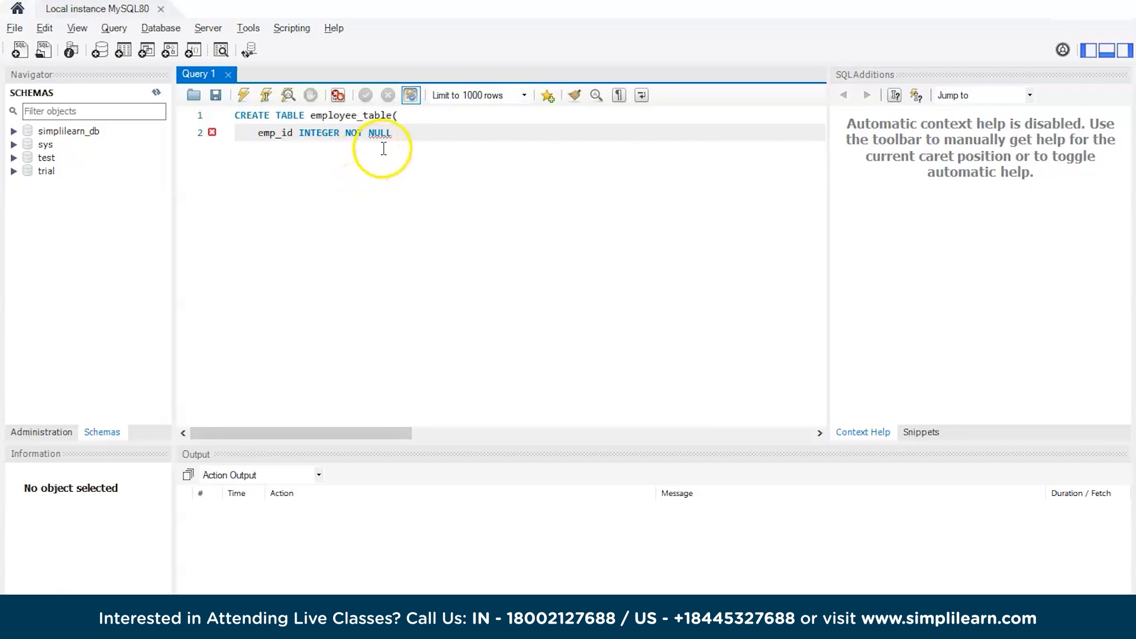
pyautogui.write(',')
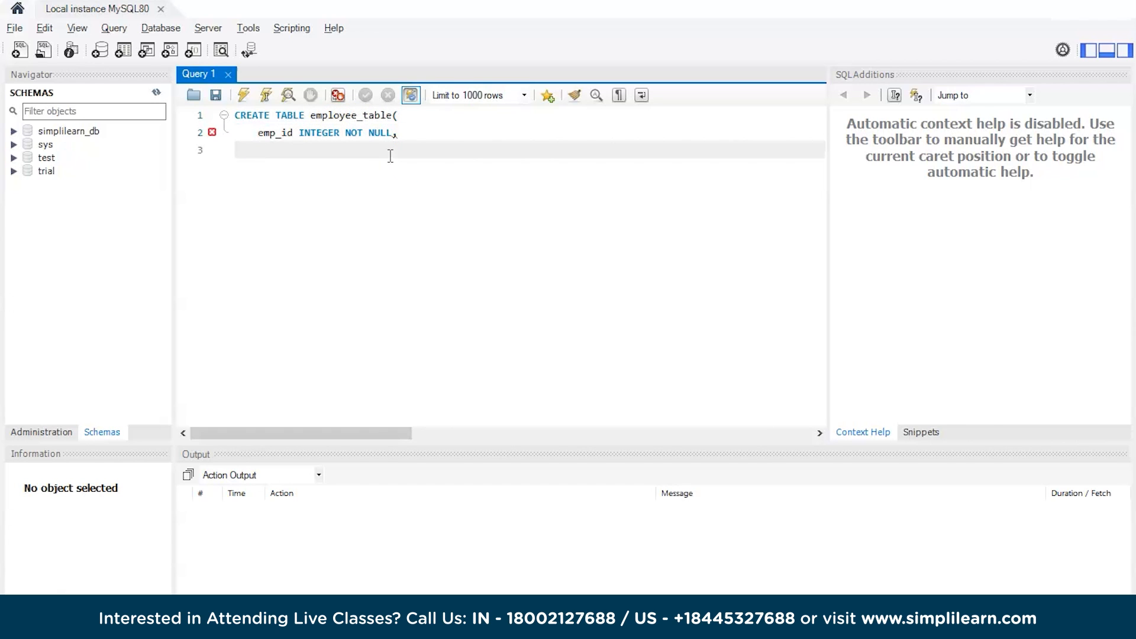
# Write the second column line emp_name CHAR(150) with a trailing comma.
pyautogui.write('emp_na')
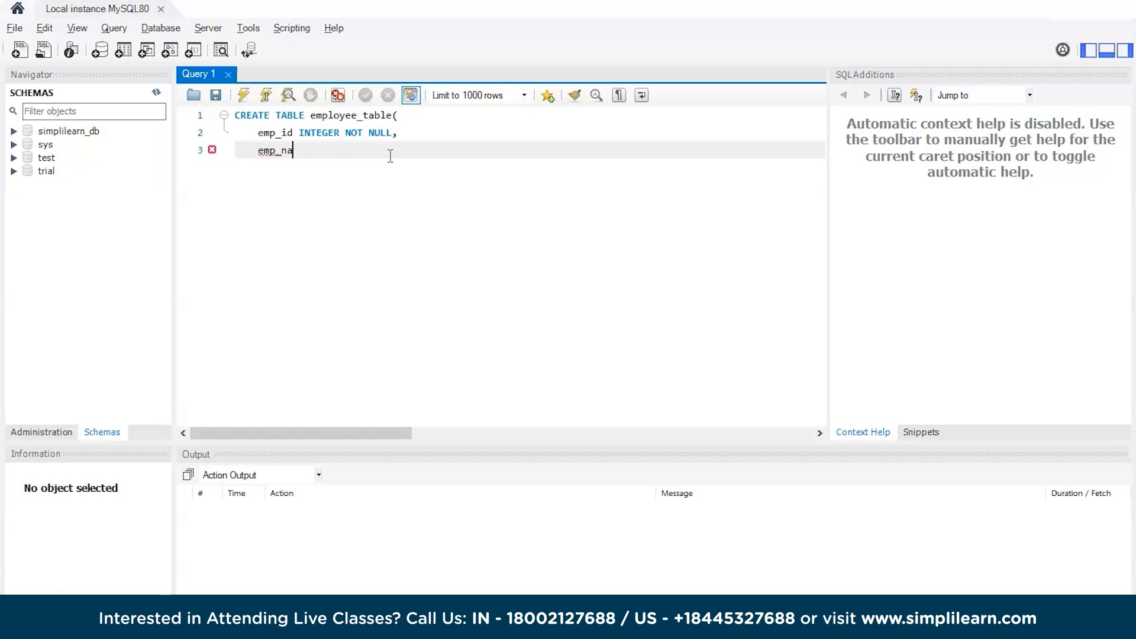
pyautogui.write('me')
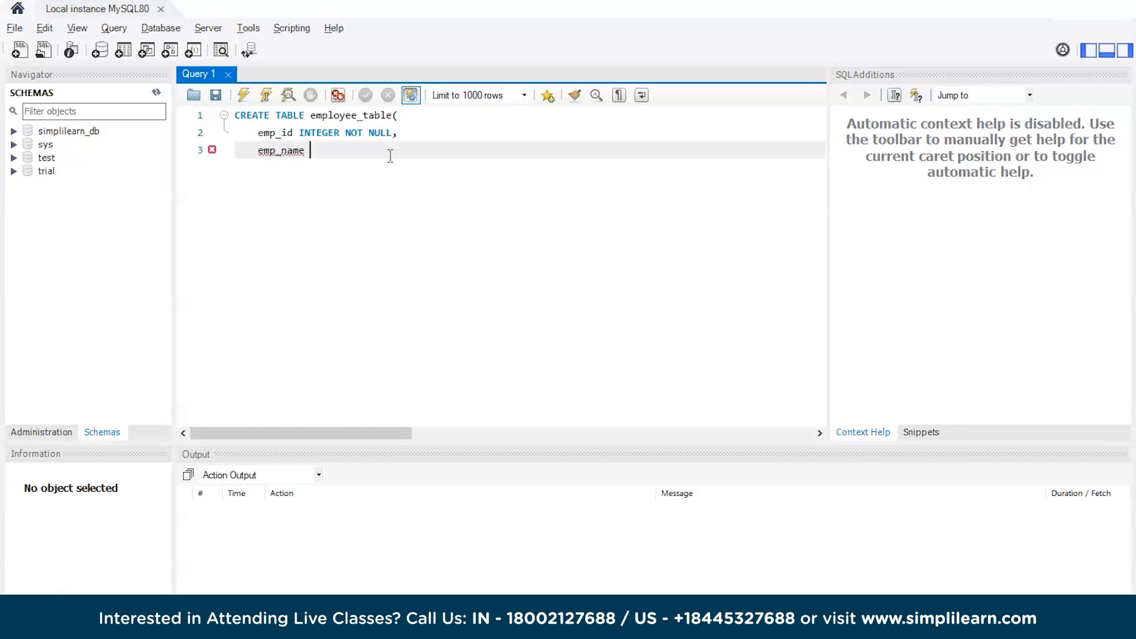
pyautogui.write('C')
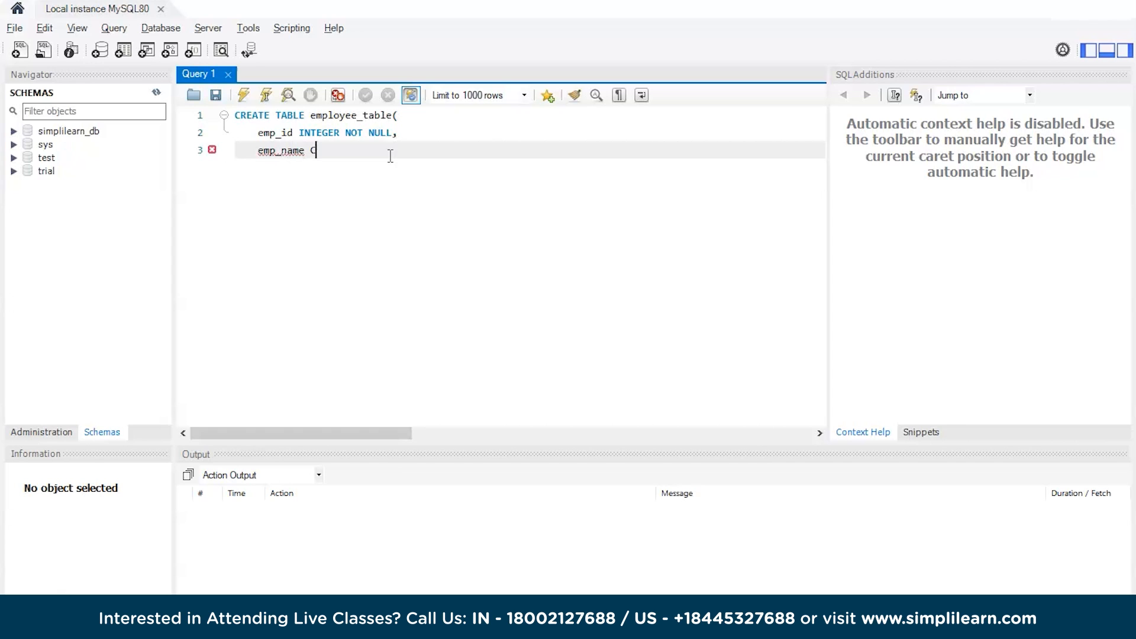
pyautogui.write('CHAR')
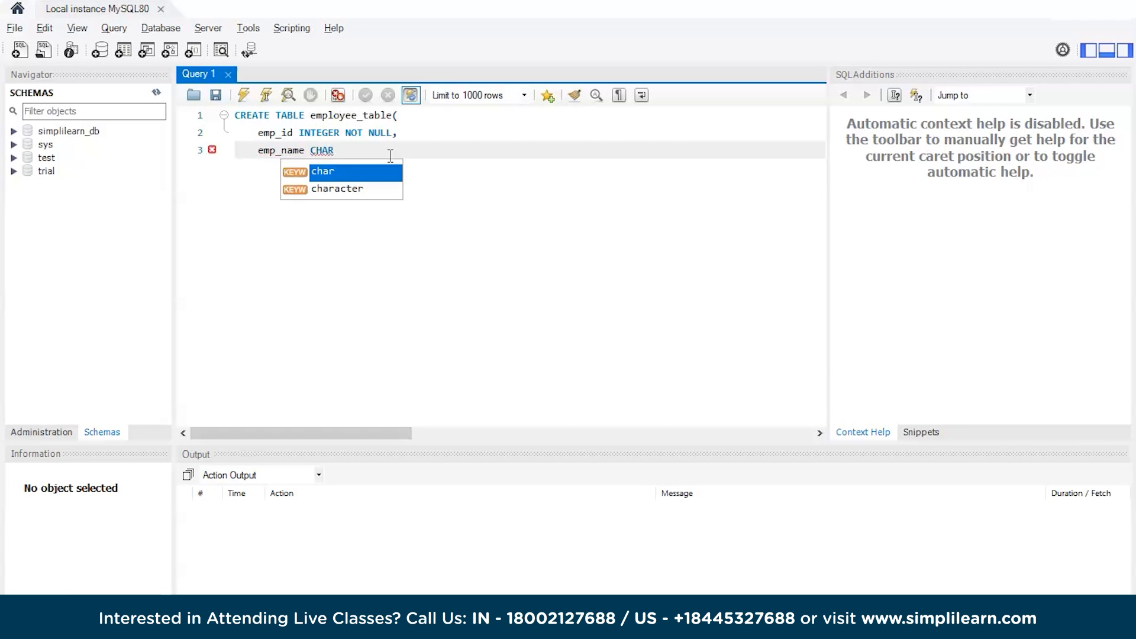
pyautogui.write('(')
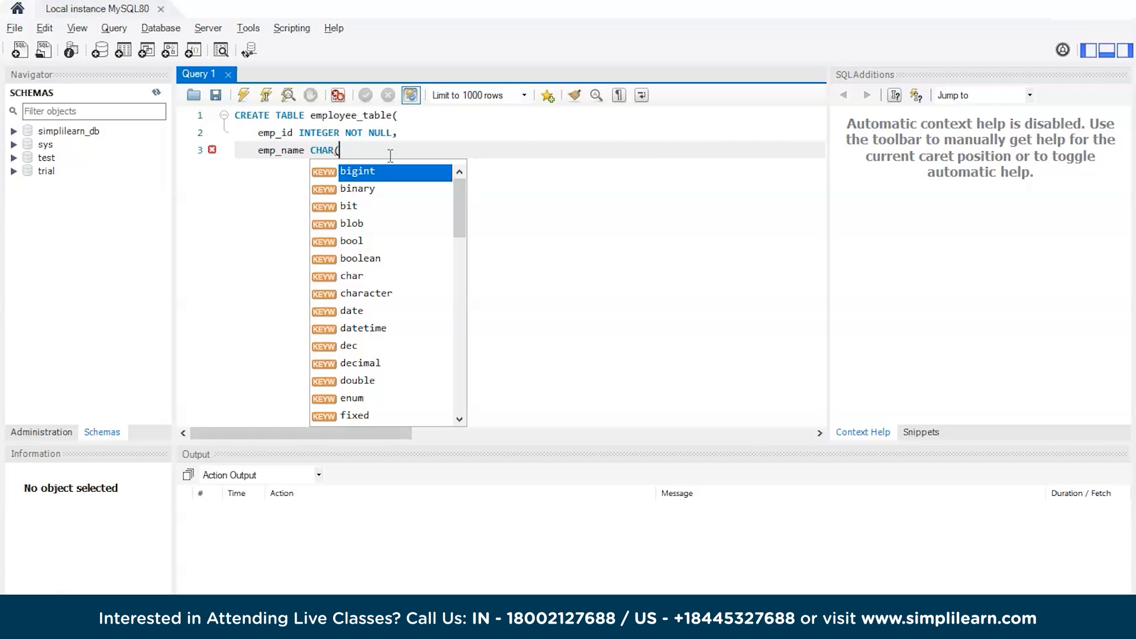
pyautogui.write('150)')
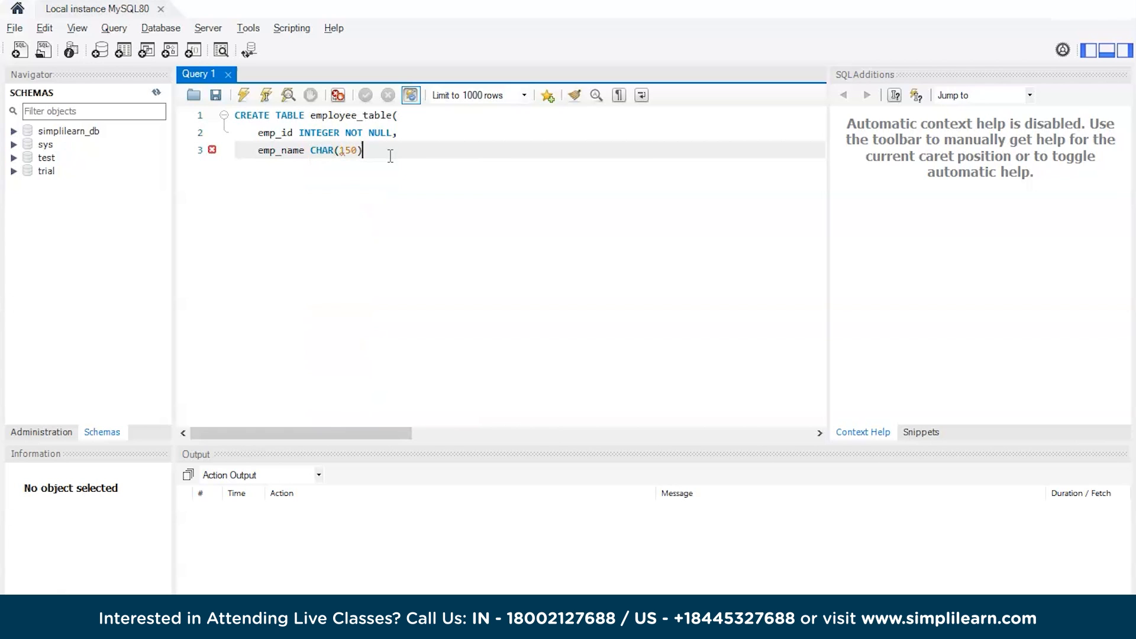
pyautogui.write(',')
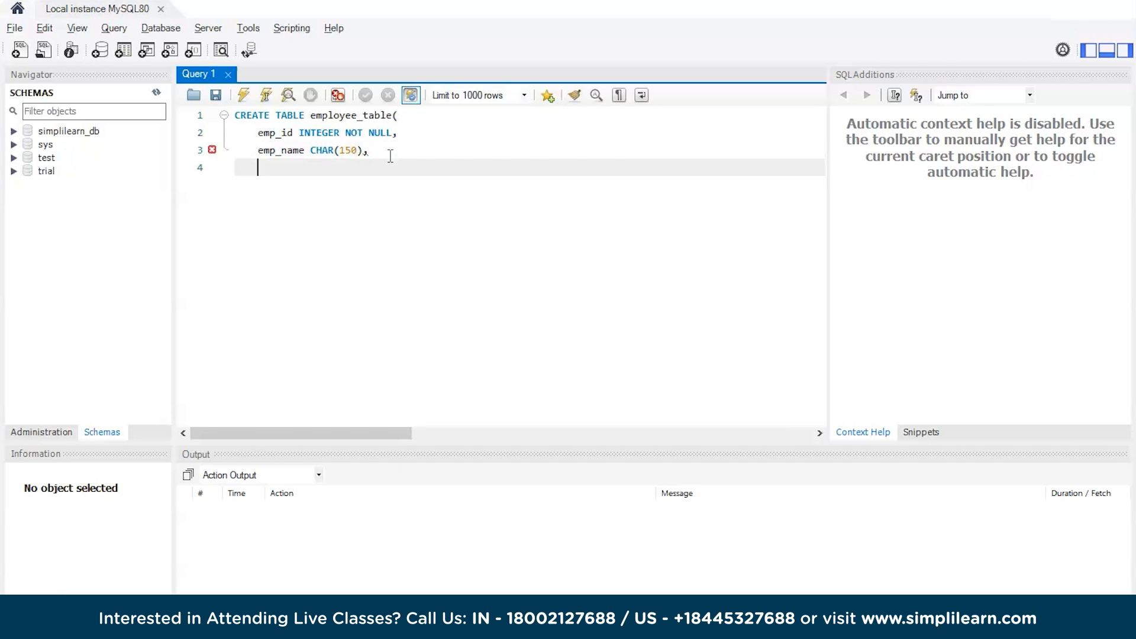
# Revise the emp_name line to end with NOT NULL and a comma instead of DEFAULT.
pyautogui.press('Backspace')
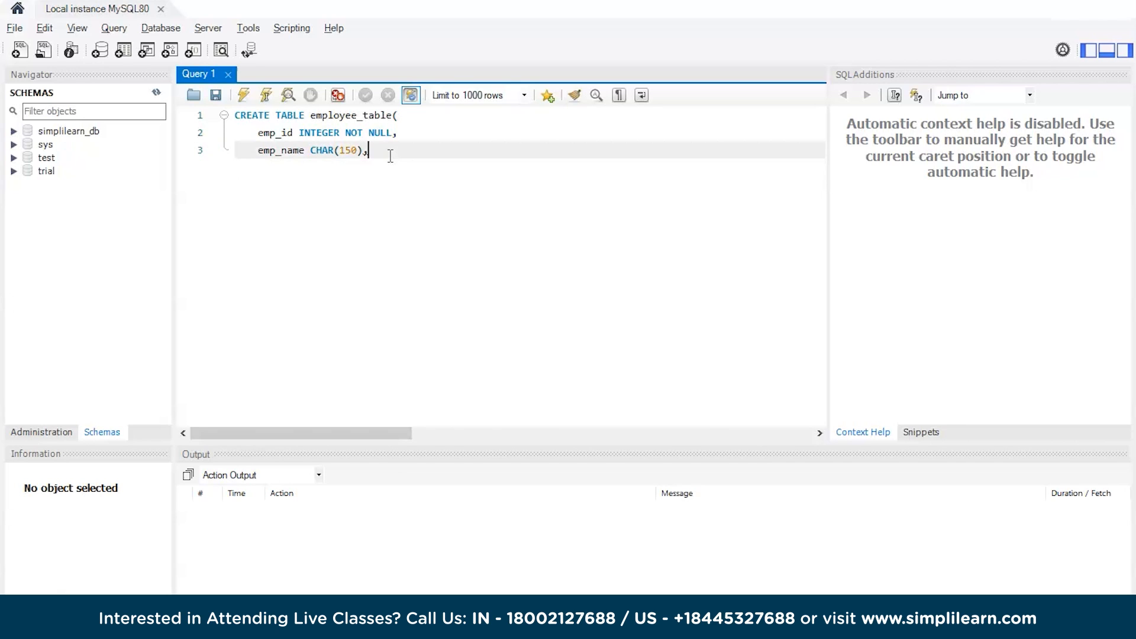
pyautogui.press('BackSpace')
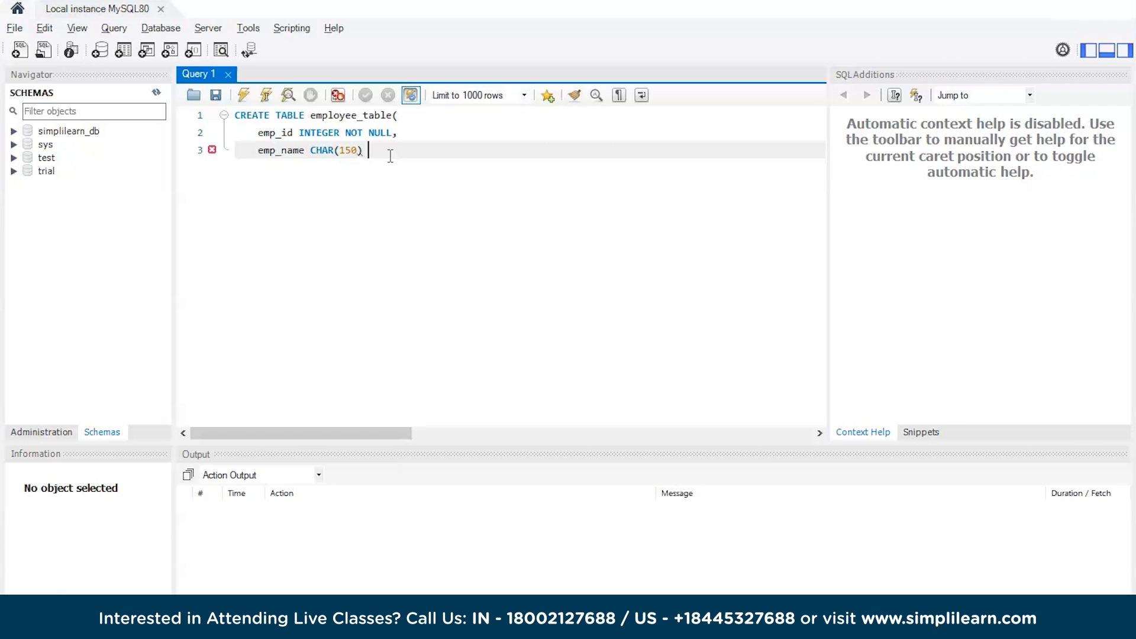
pyautogui.write('DEFAULT')
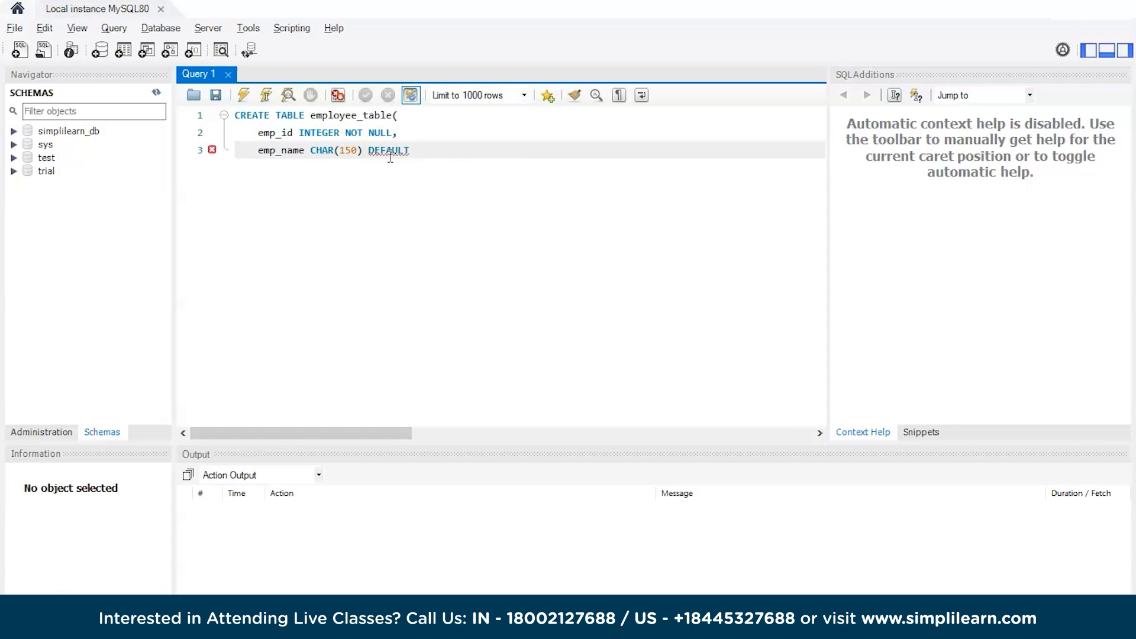
pyautogui.press('Backspace')
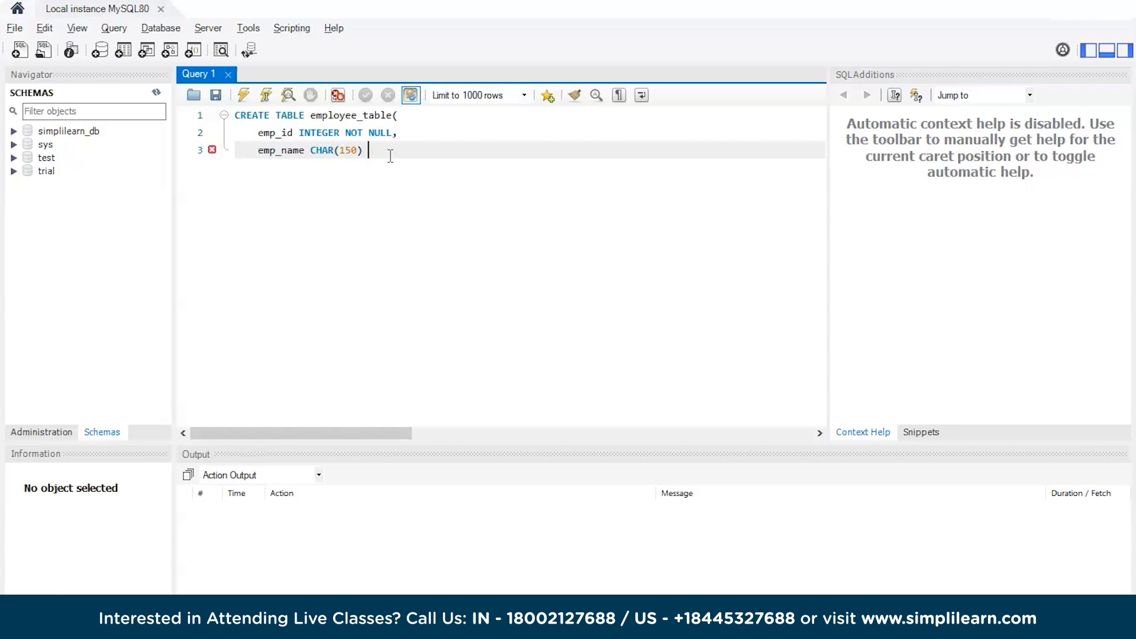
pyautogui.write('NOT NUL')
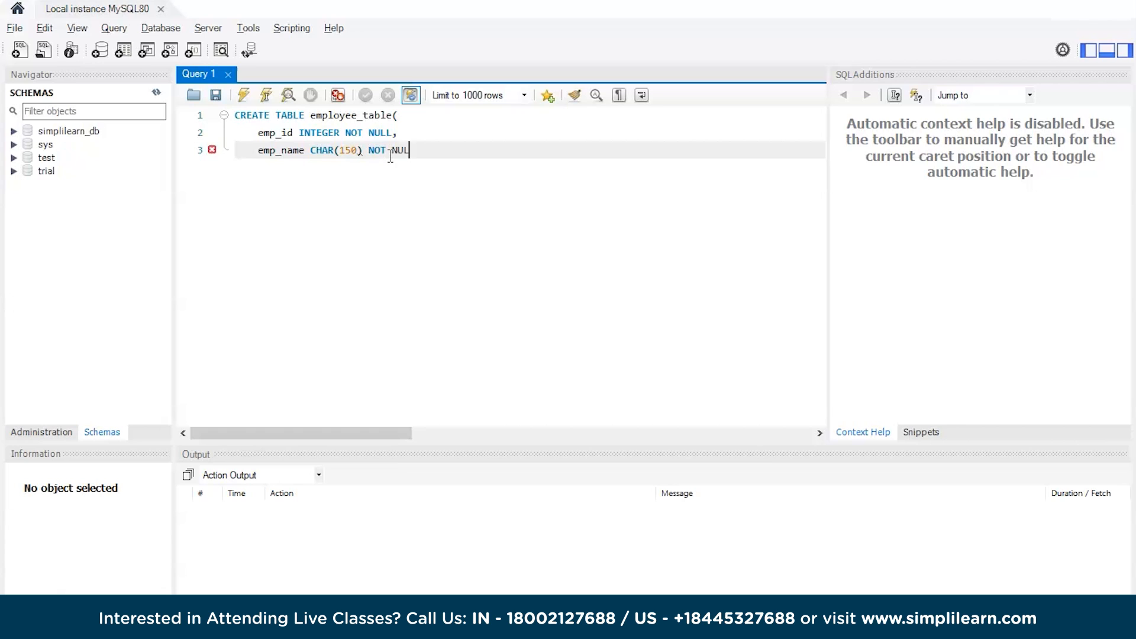
pyautogui.write(',')
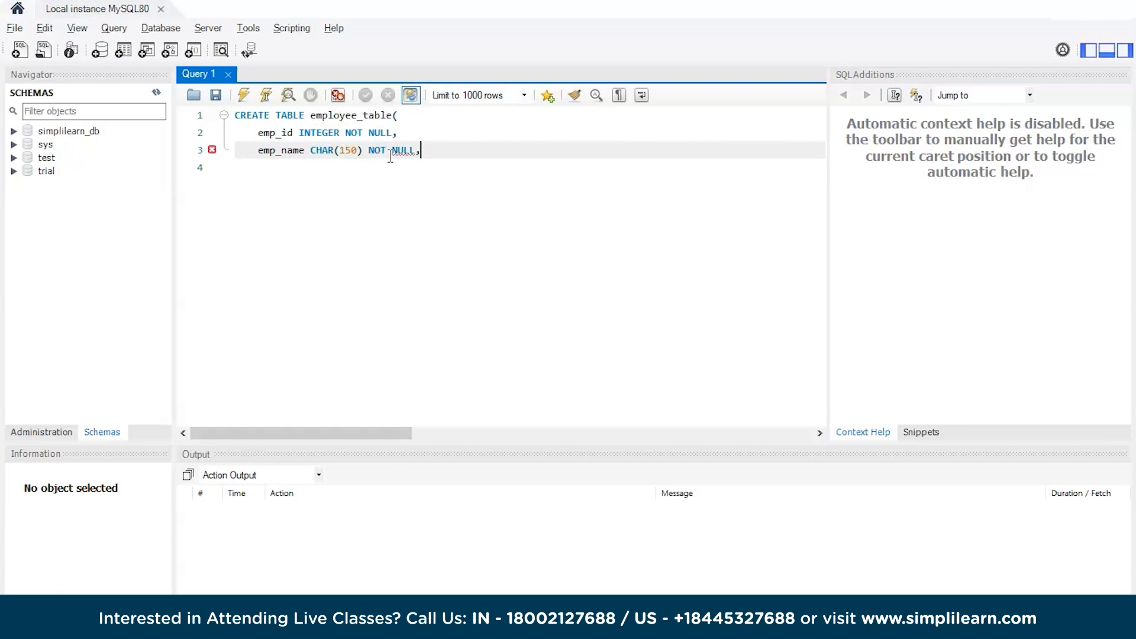
# Write the third column line emp_address CHAR(500) DEFAULT NULL with a trailing comma.
pyautogui.write('emp')
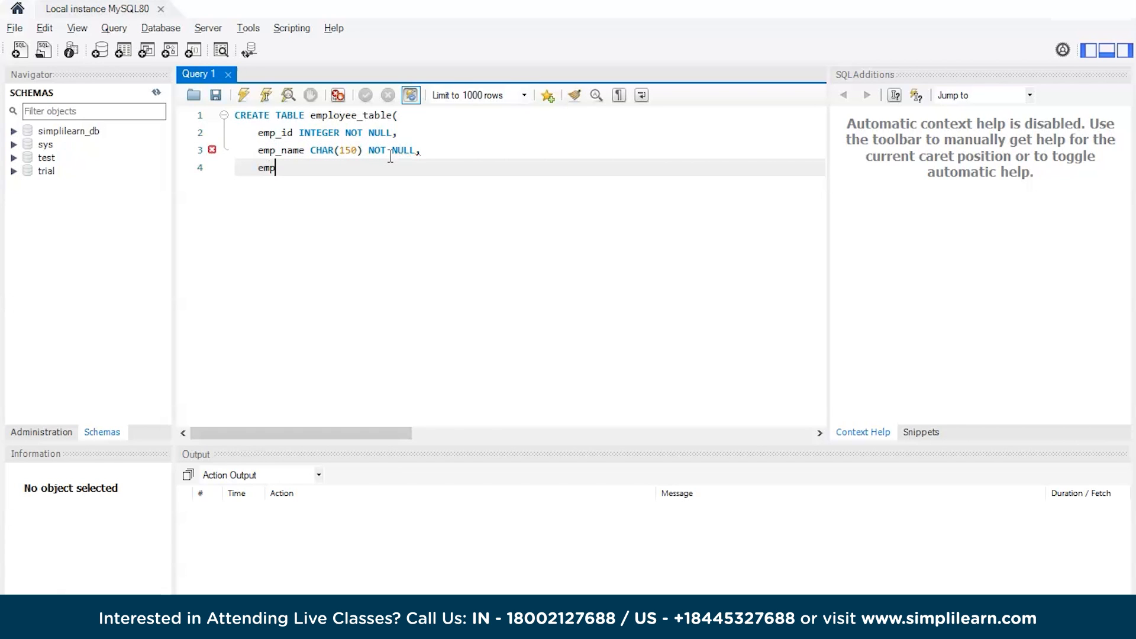
pyautogui.write('_add')
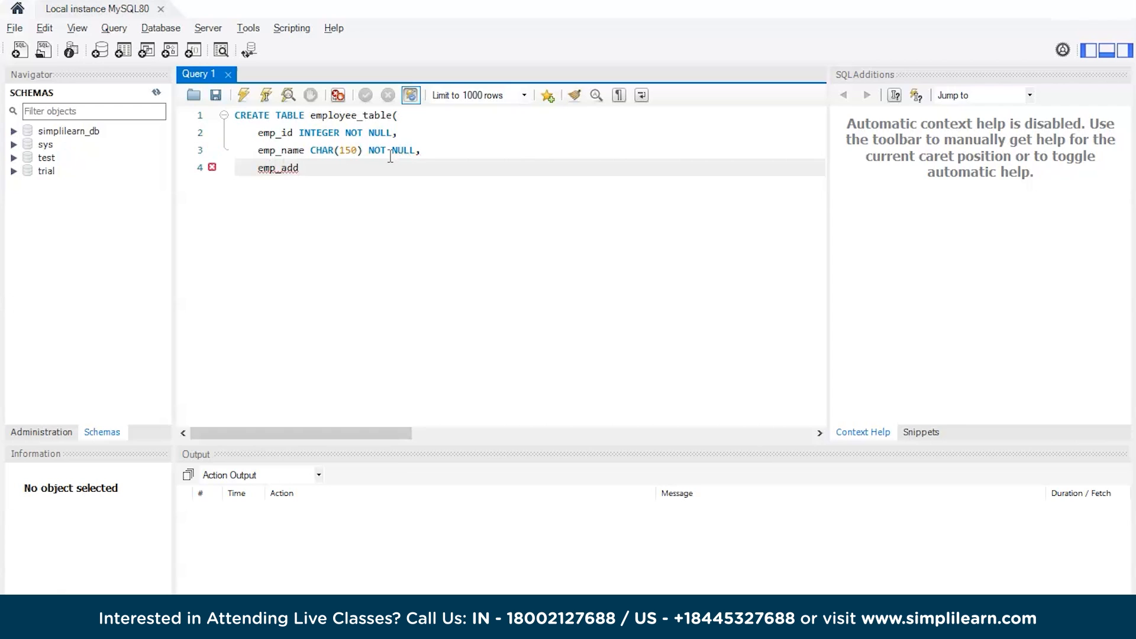
pyautogui.write('ress')
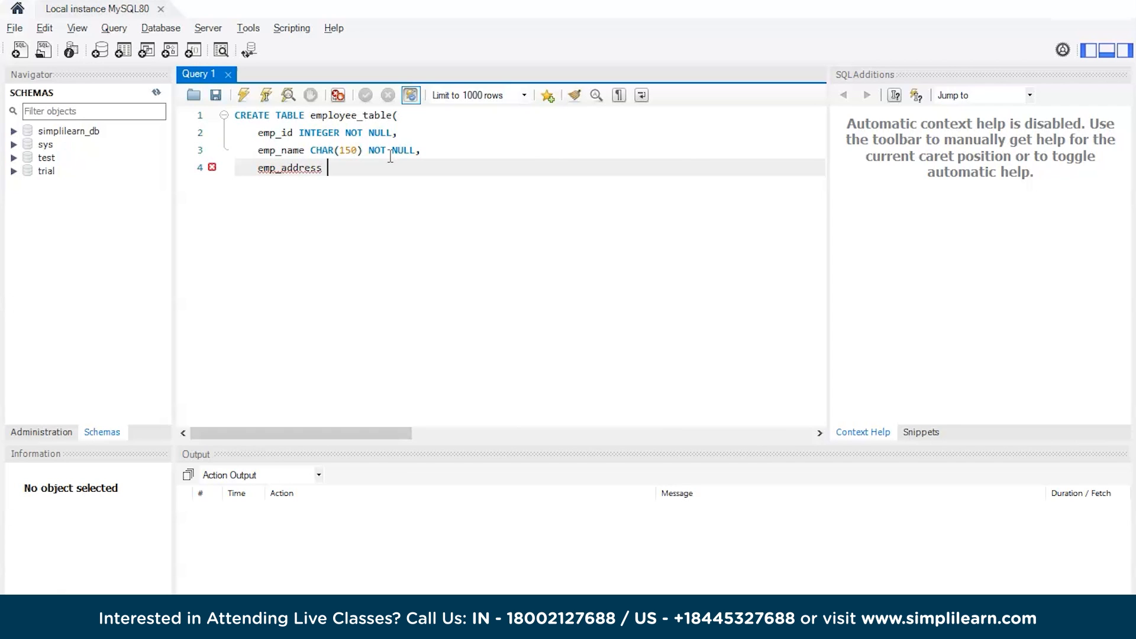
pyautogui.write('CAH')
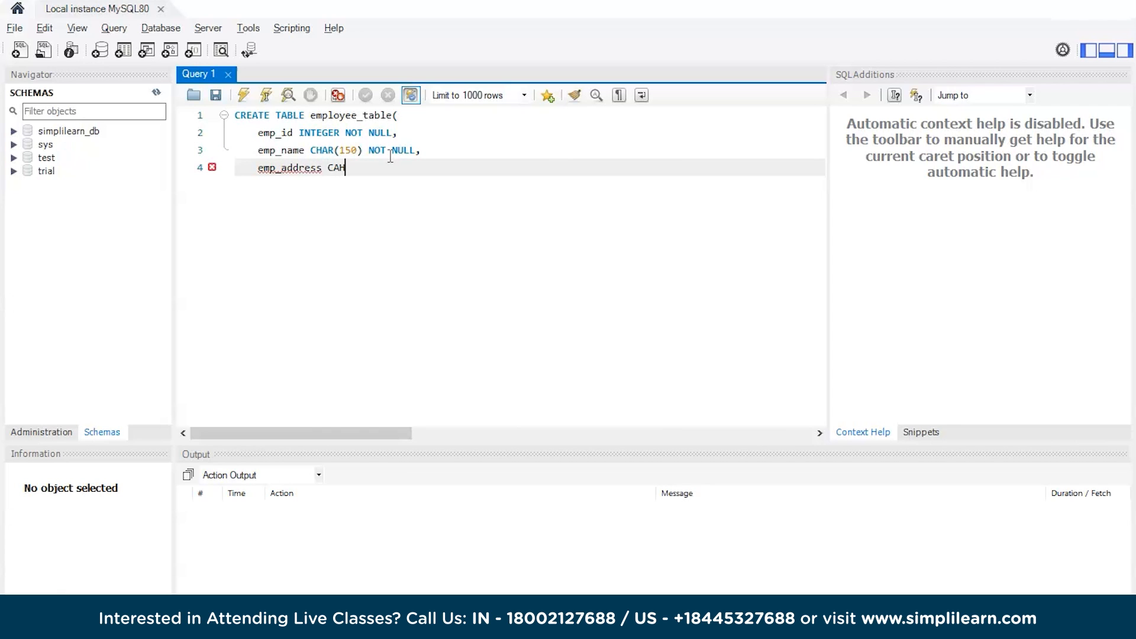
pyautogui.write('AR(')
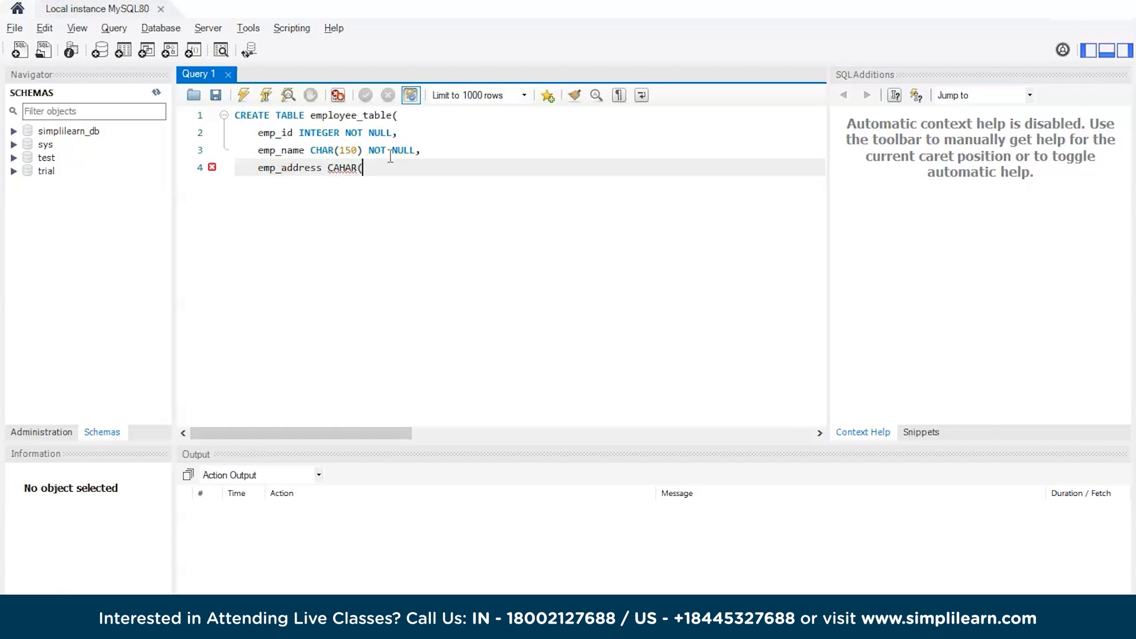
pyautogui.write('500)')
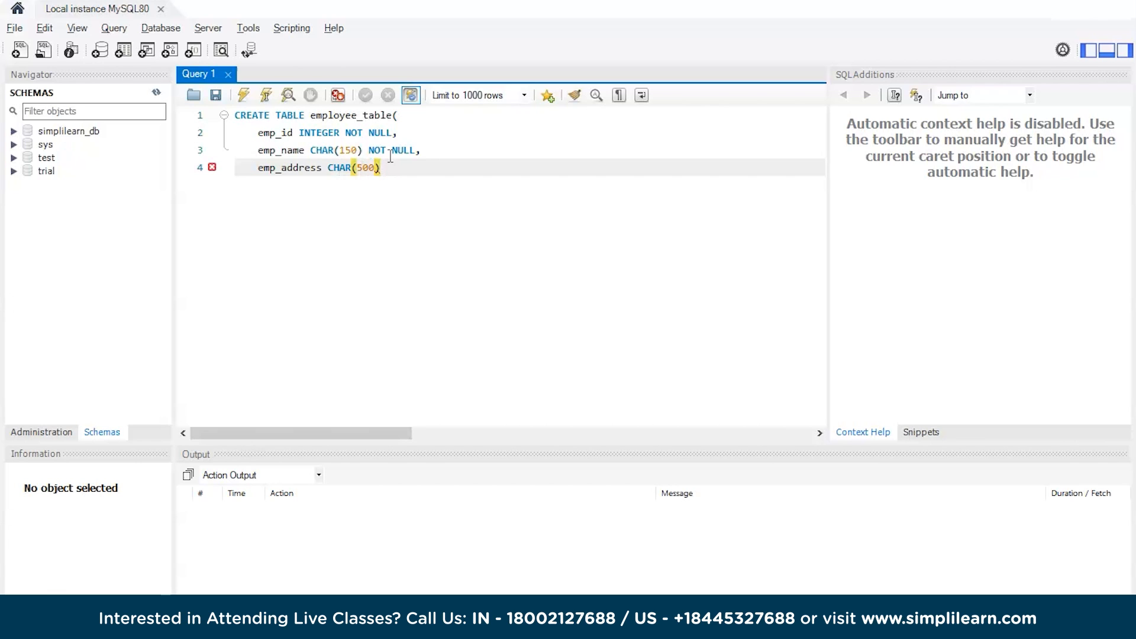
pyautogui.write('DEFULT NULL,')
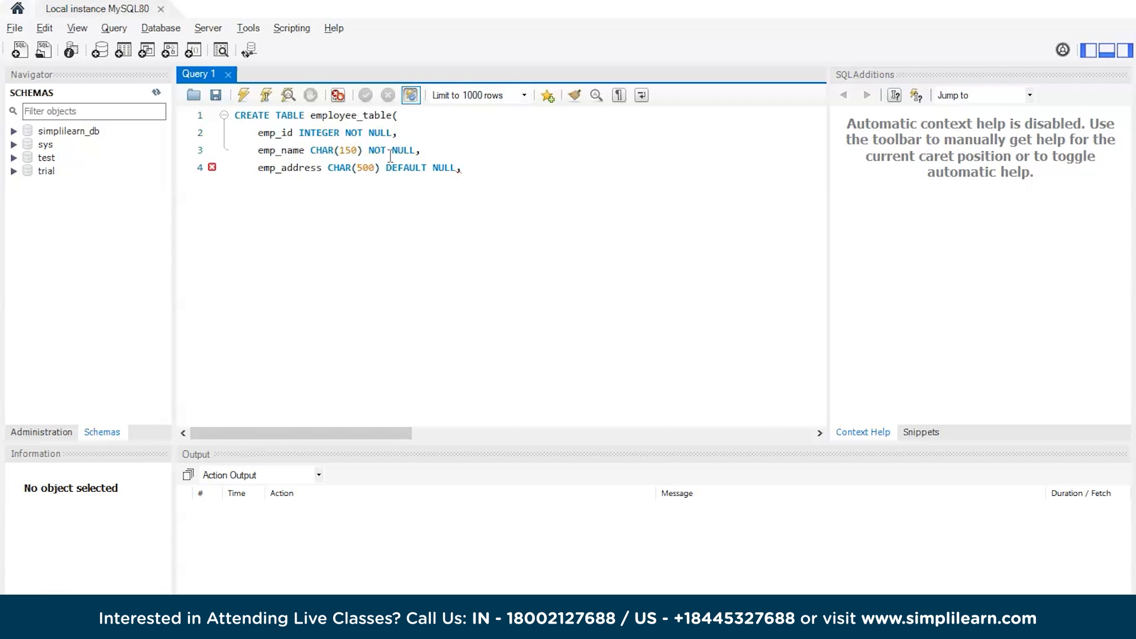
# Highlight emp_id and its NOT NULL constraint to point them out.
pyautogui.click(467, 168)
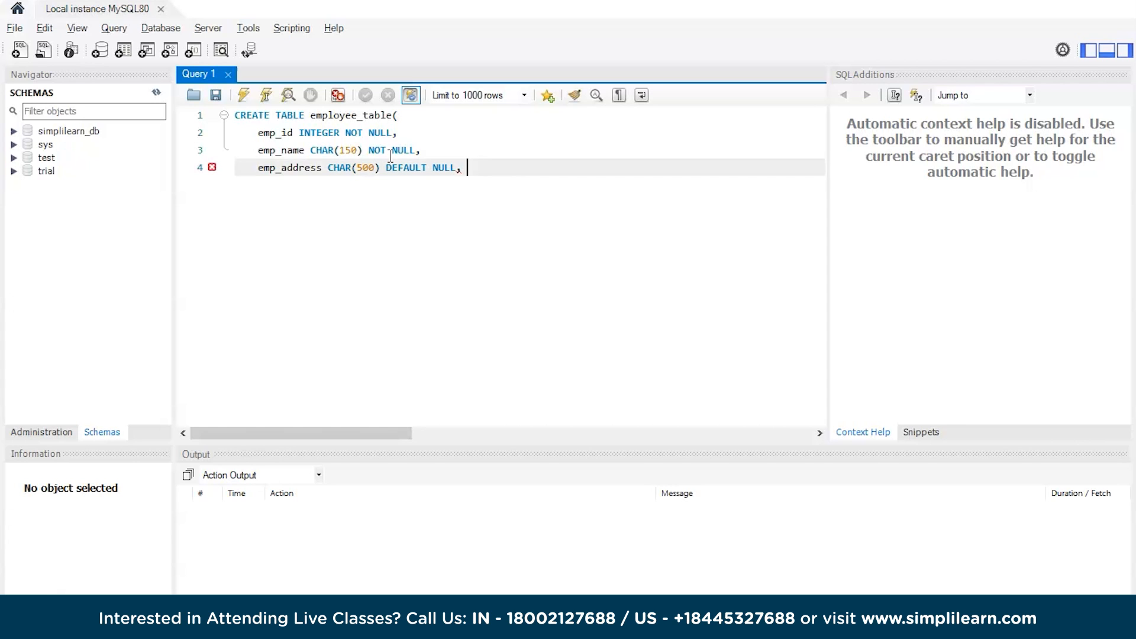
pyautogui.doubleClick(274, 133)
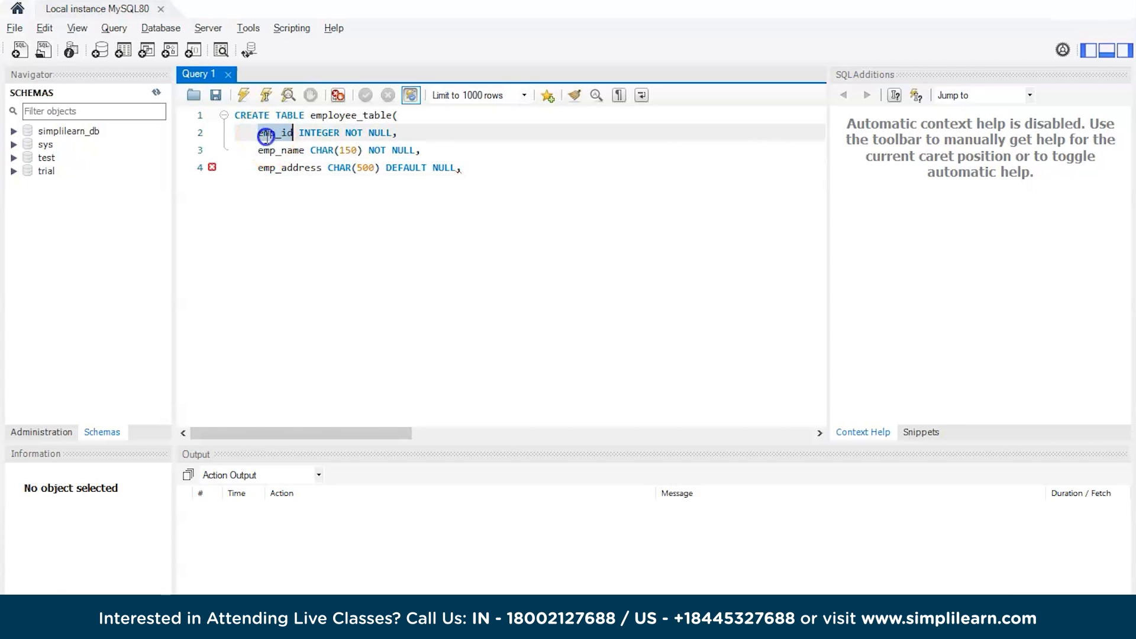
pyautogui.doubleClick(319, 133)
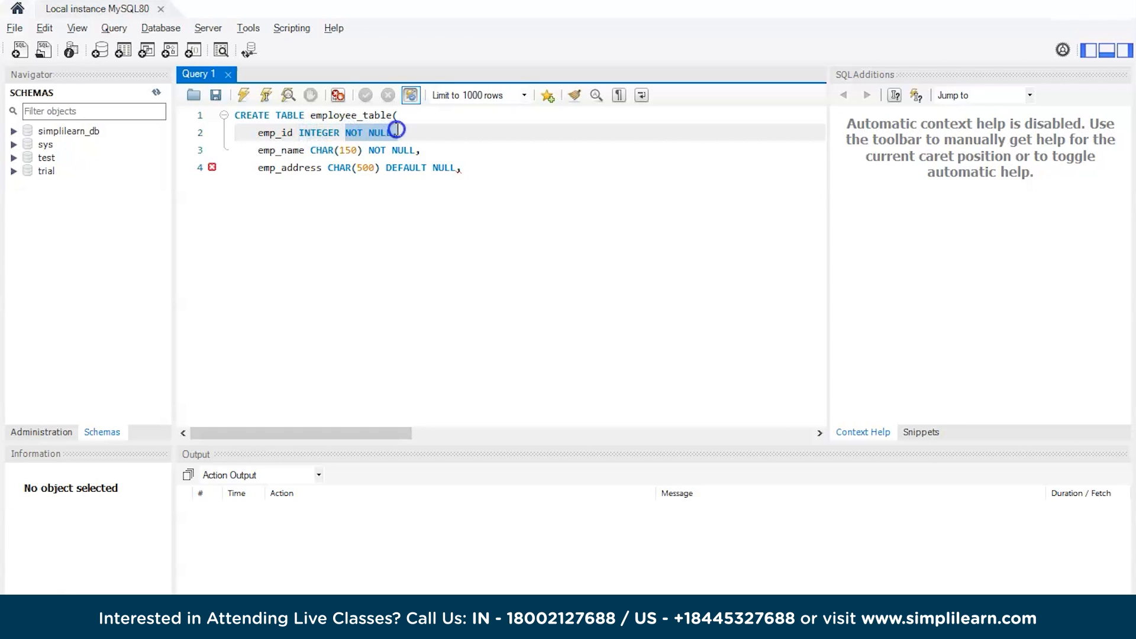
# Add a PRIMARY KEY line after the emp_address column.
pyautogui.click(481, 167)
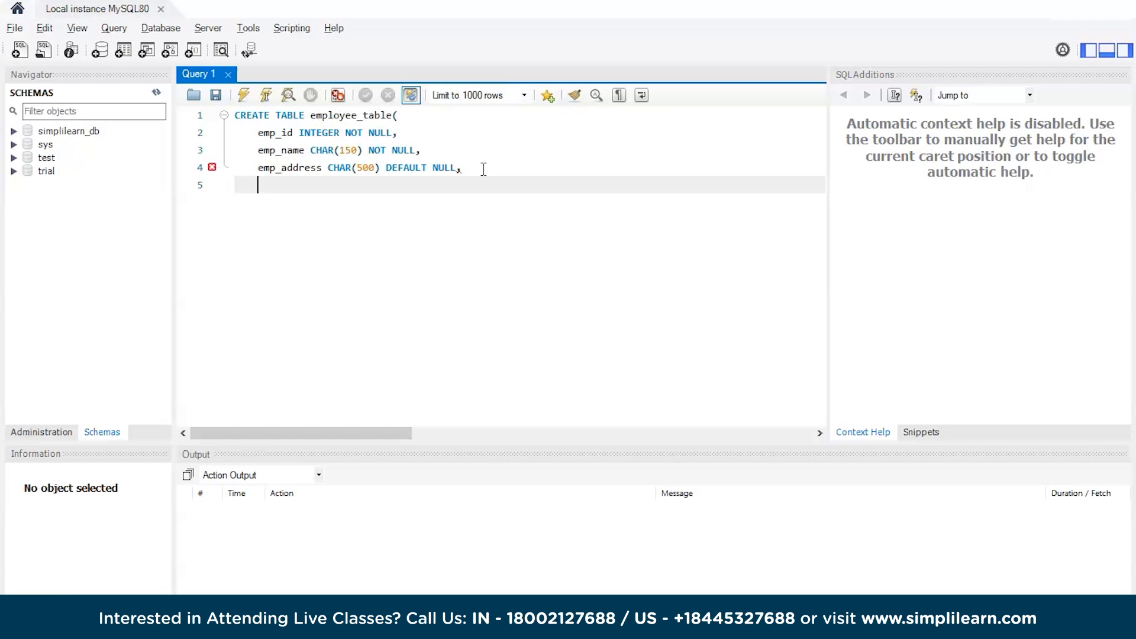
pyautogui.write('p')
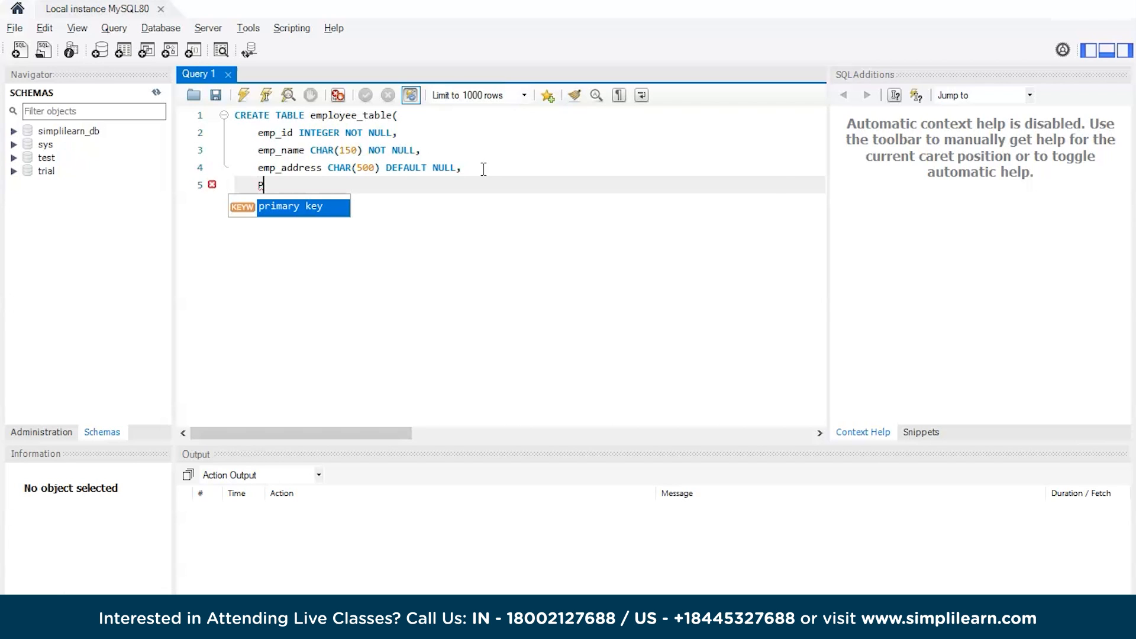
pyautogui.write('RIM')
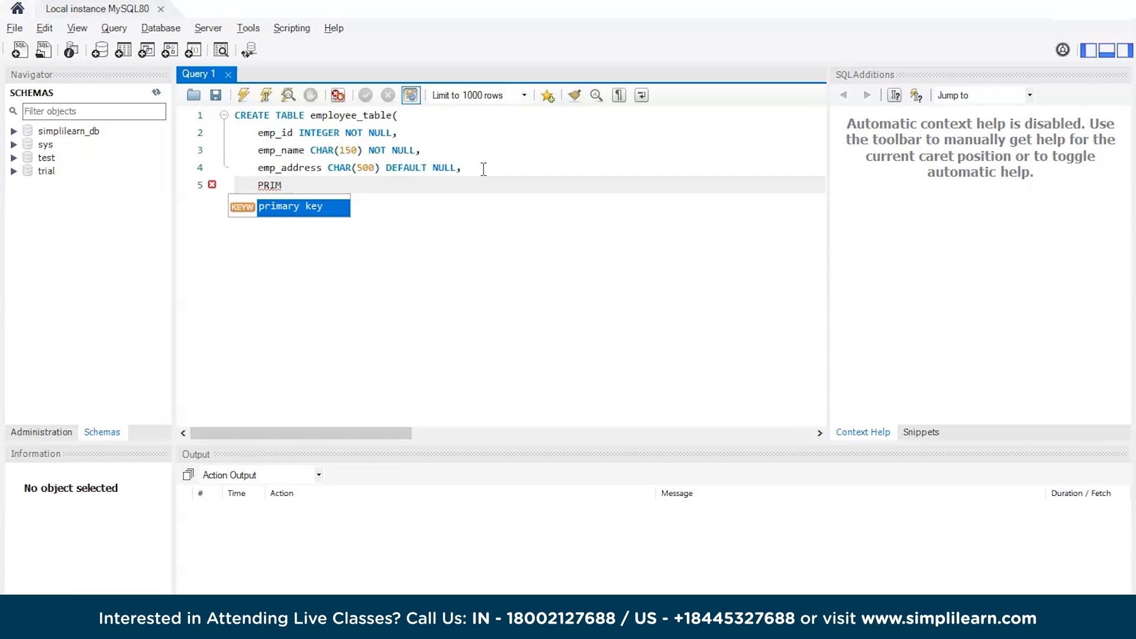
pyautogui.write('ARY')
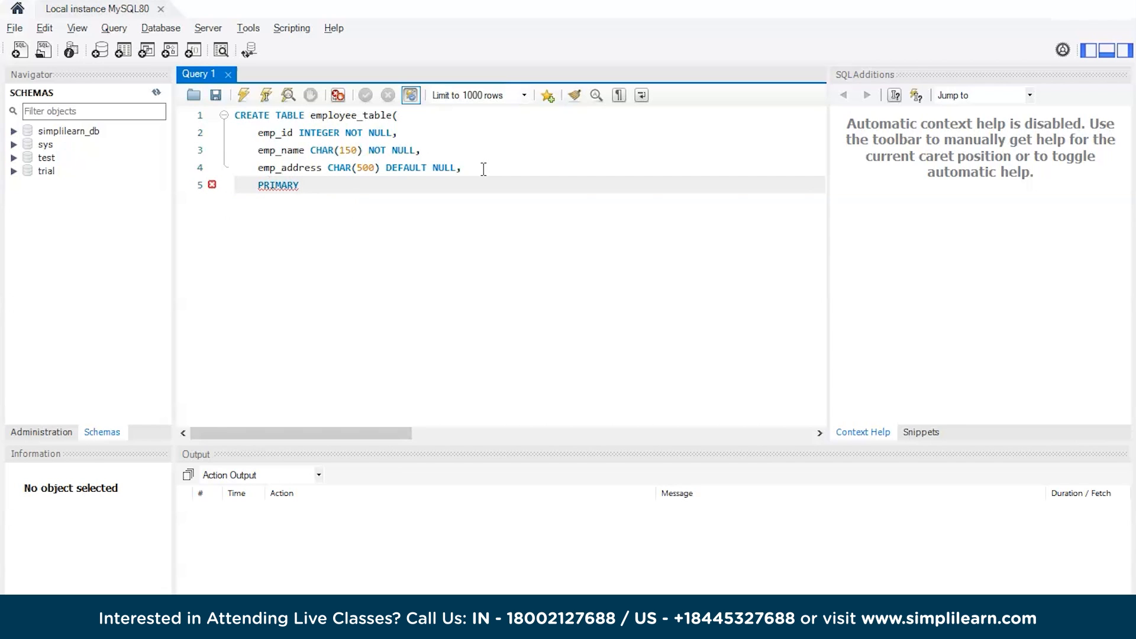
pyautogui.write('KEY')
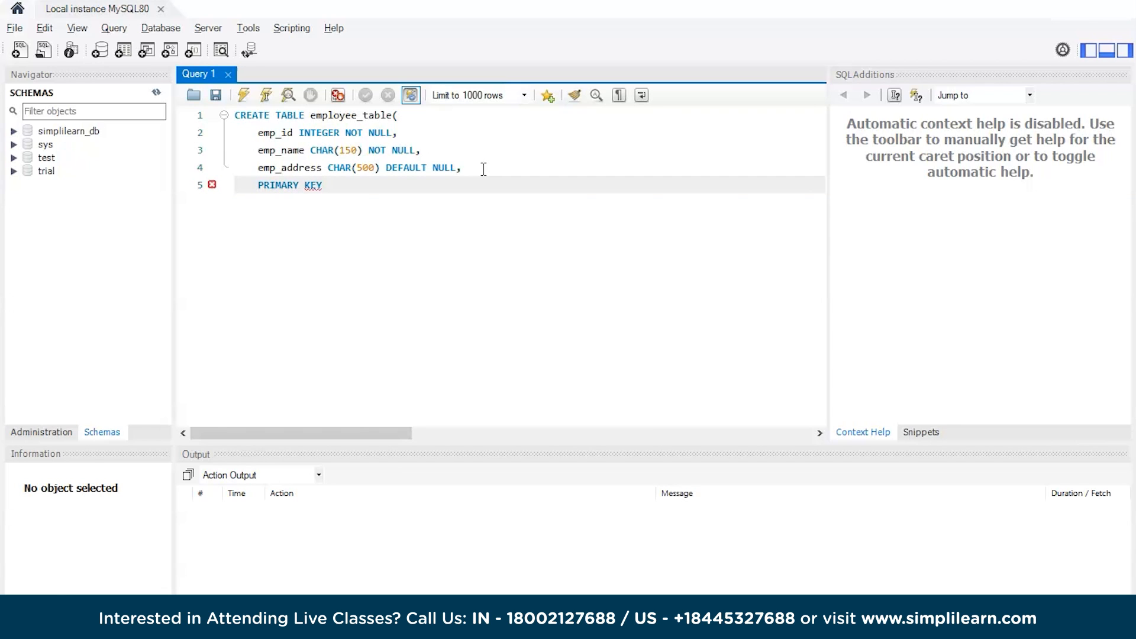
pyautogui.click(327, 185)
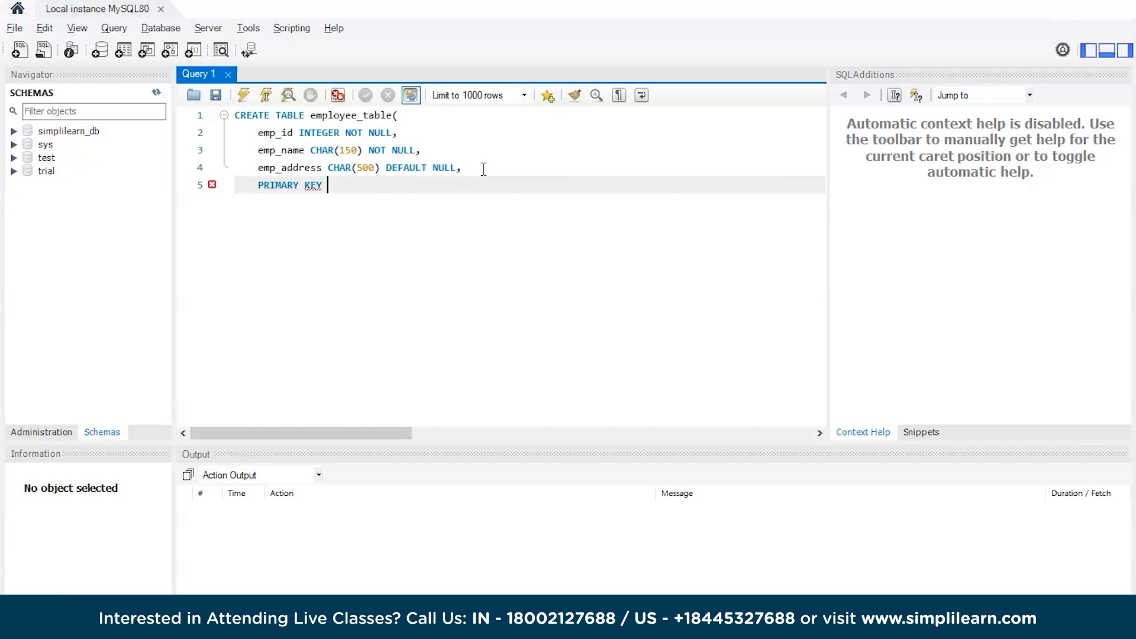
# Complete PRIMARY KEY (emp_id) and close the statement with ); on a new line.
pyautogui.write('(')
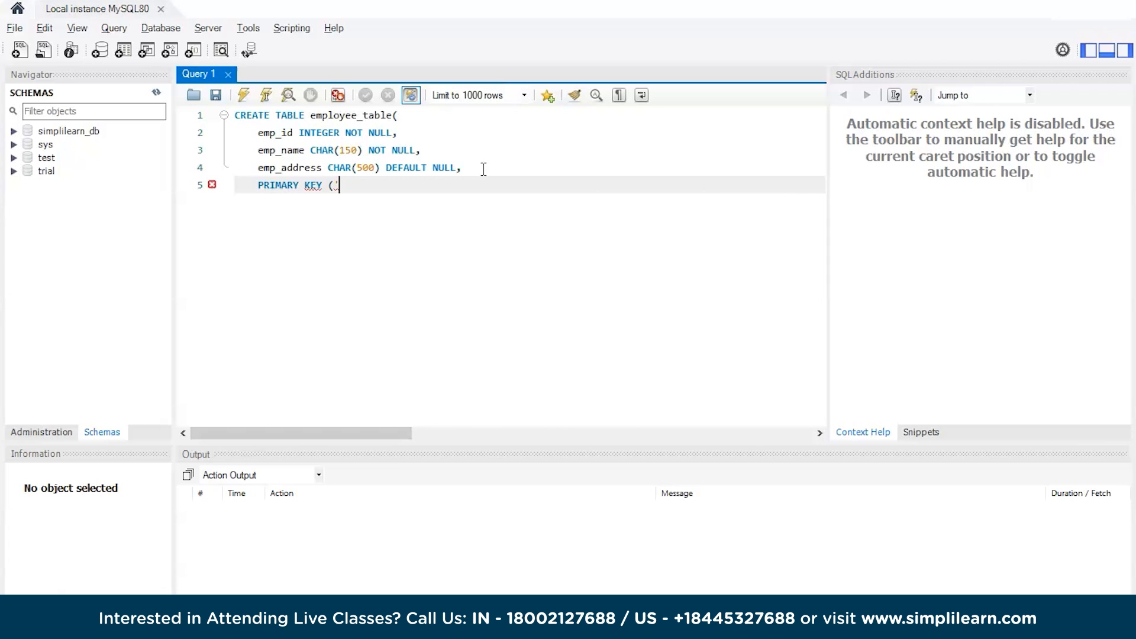
pyautogui.write('I')
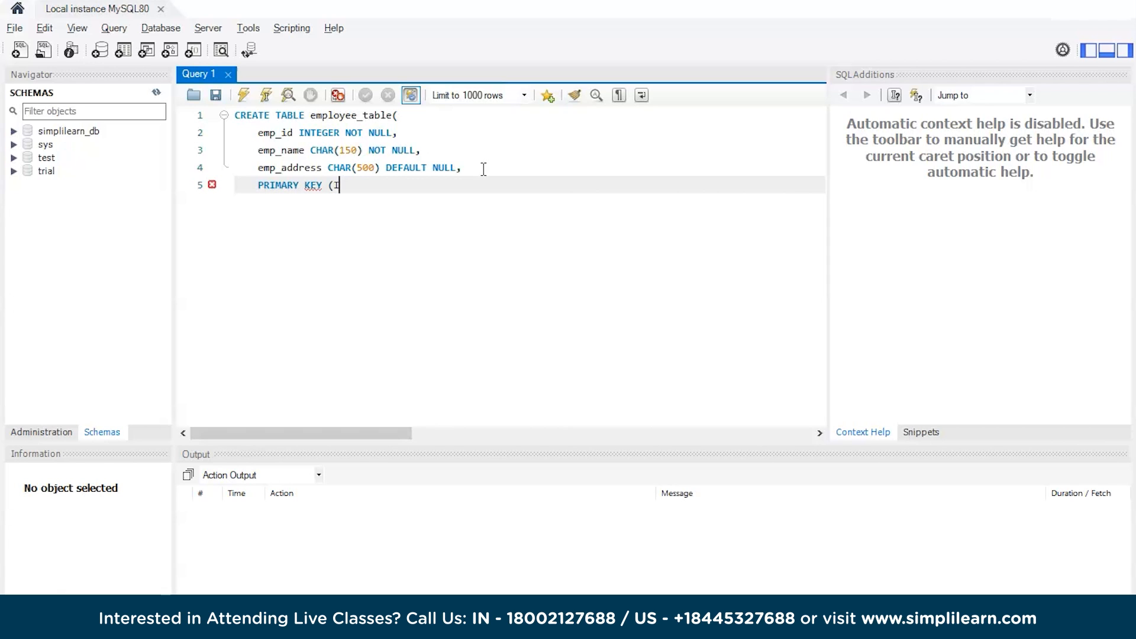
pyautogui.write('emp')
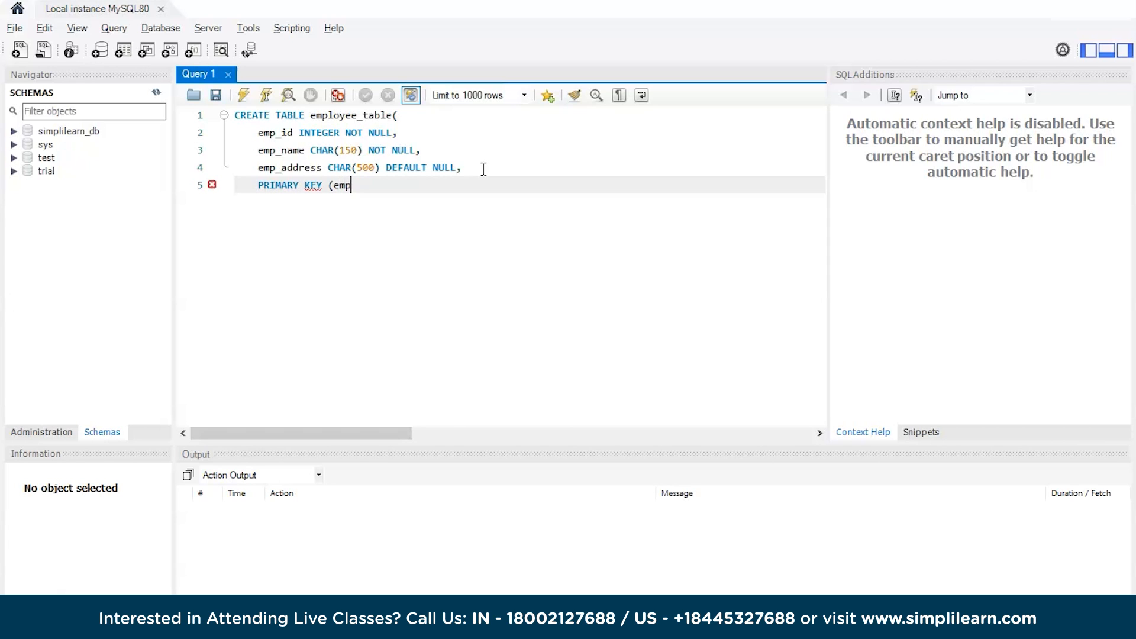
pyautogui.write('_')
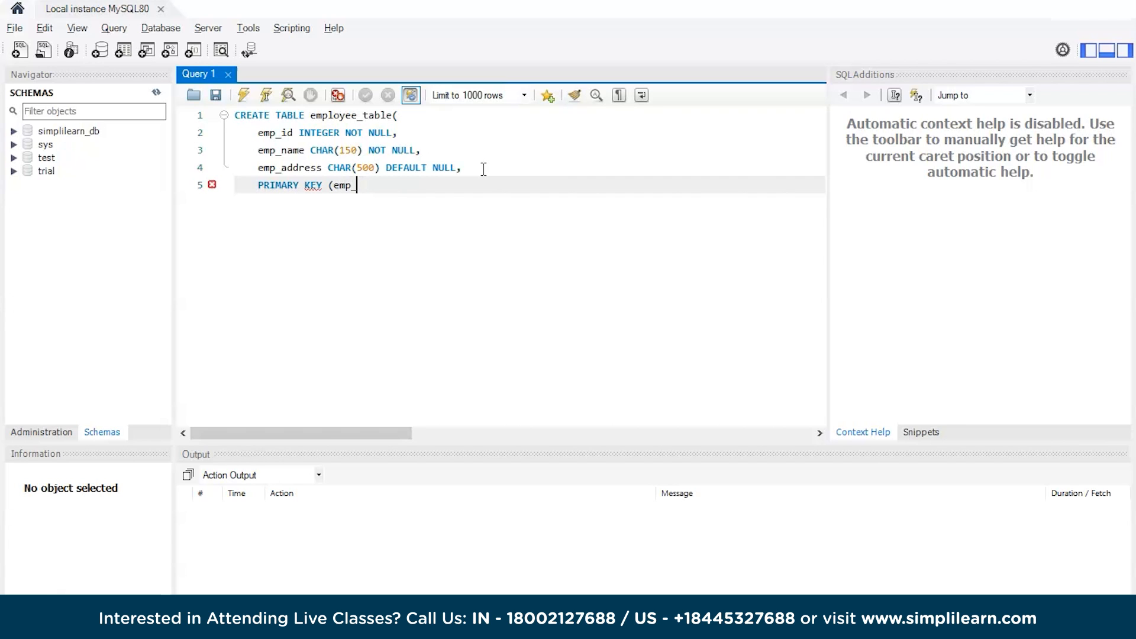
pyautogui.write('id)')
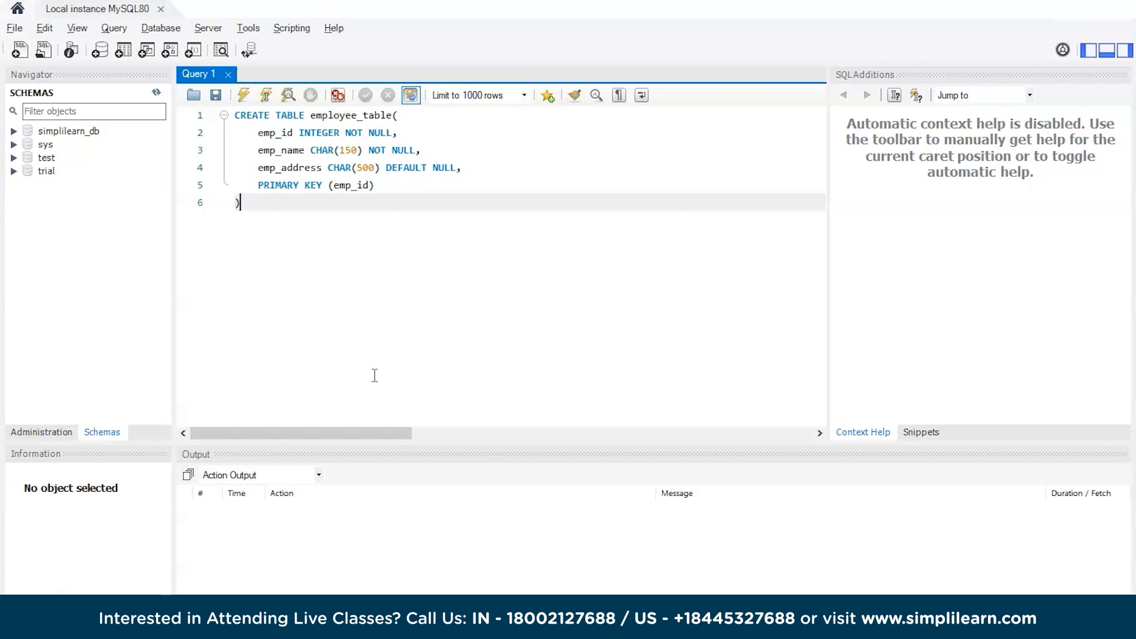
pyautogui.write(';')
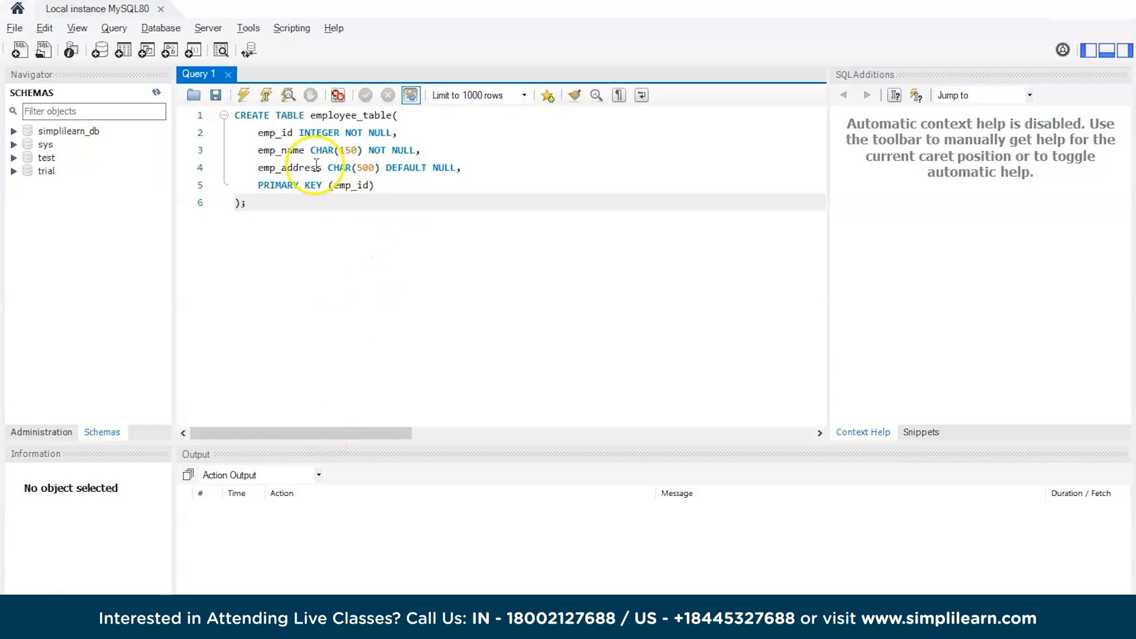
# Run the CREATE TABLE, get Error 1046 no database selected, and move to the top of the script.
pyautogui.click(243, 95)
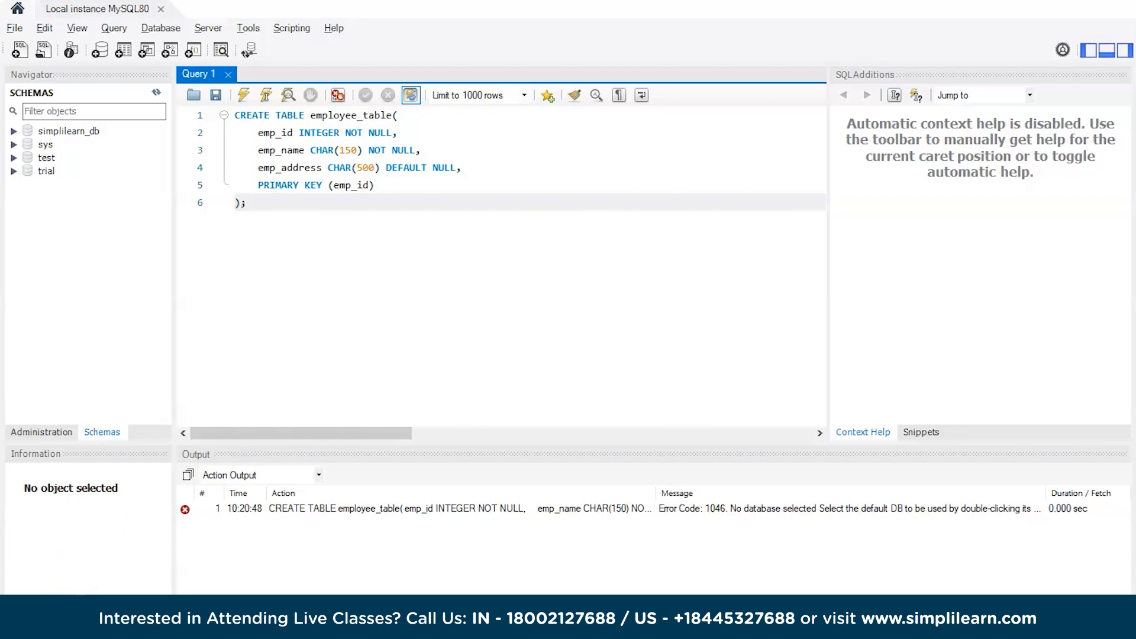
pyautogui.click(236, 115)
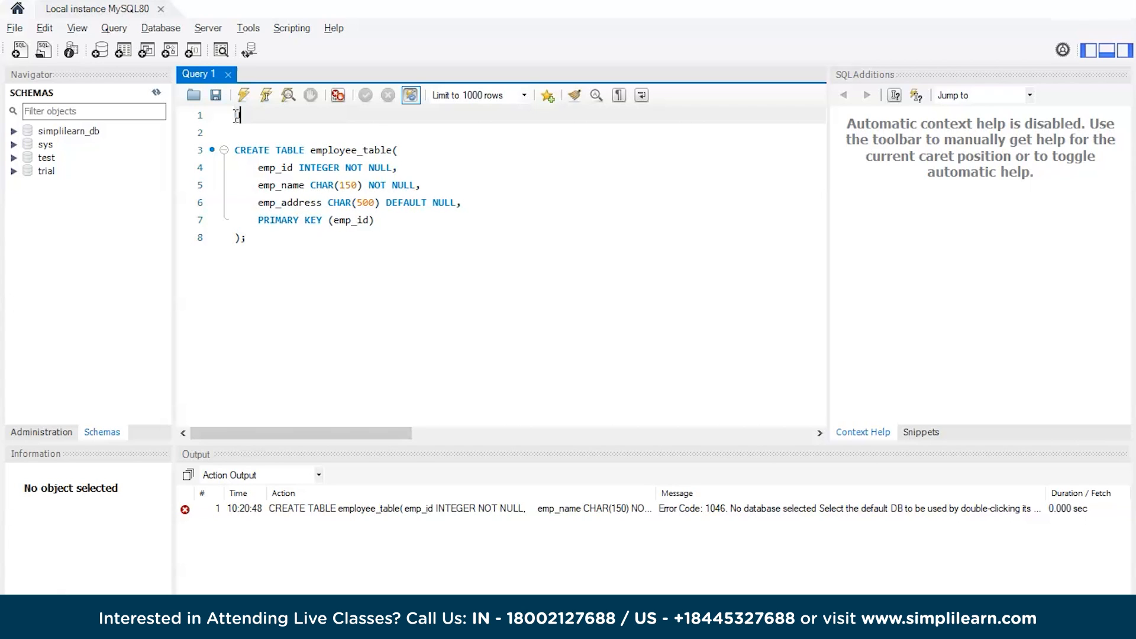
# Add USE simplilearn_db; at the top and rerun the CREATE TABLE block, still hitting Error 1046.
pyautogui.write('USE')
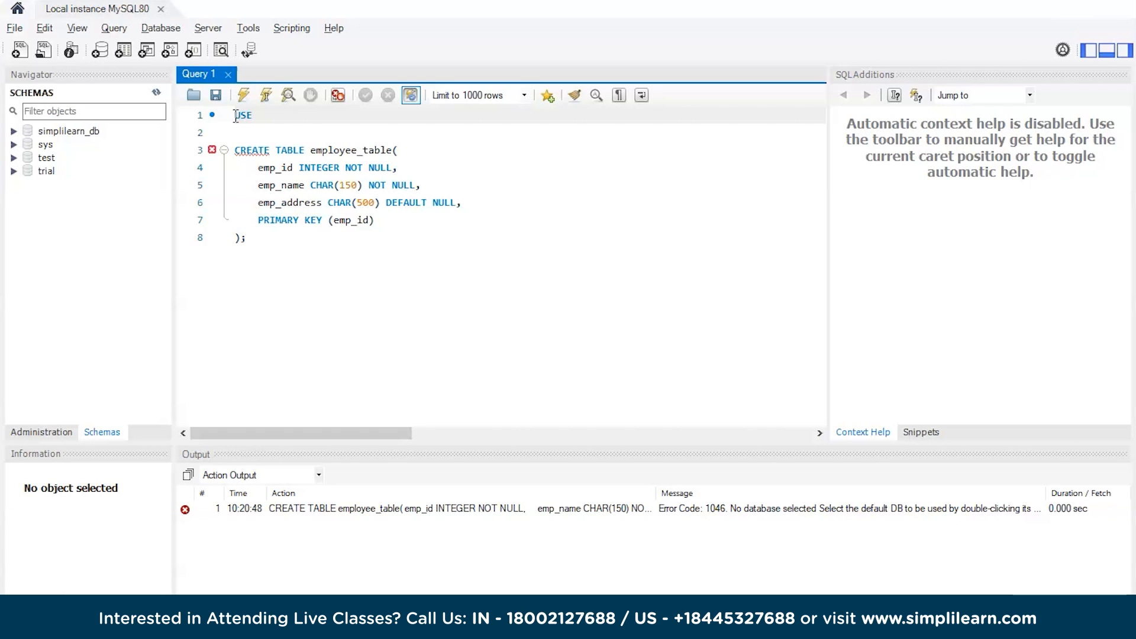
pyautogui.write('simpli')
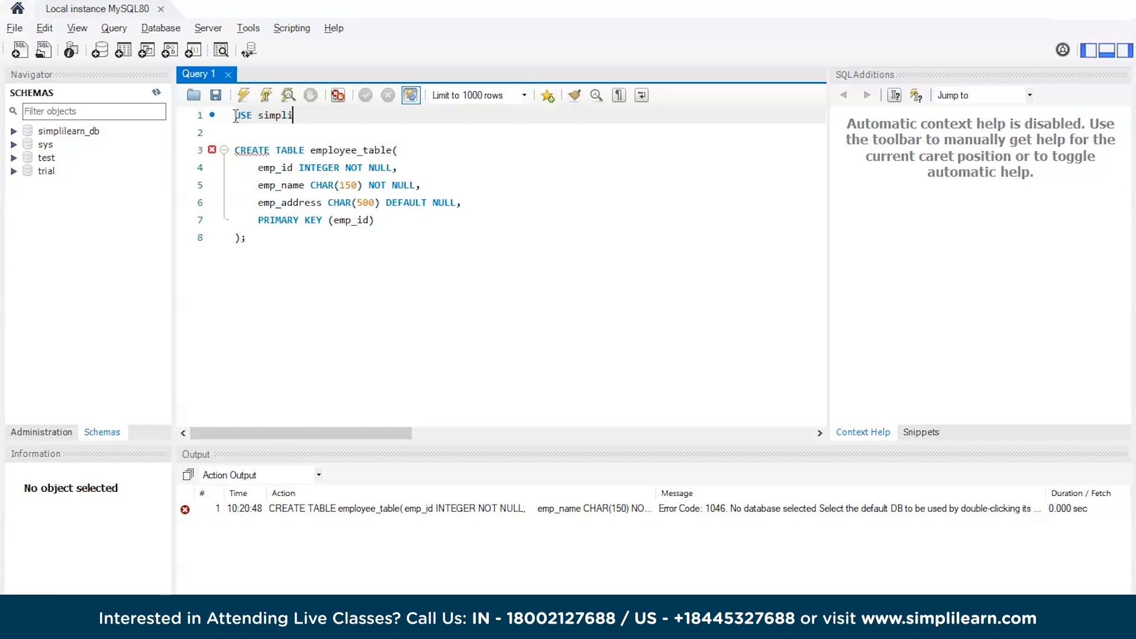
pyautogui.write('learn_db;')
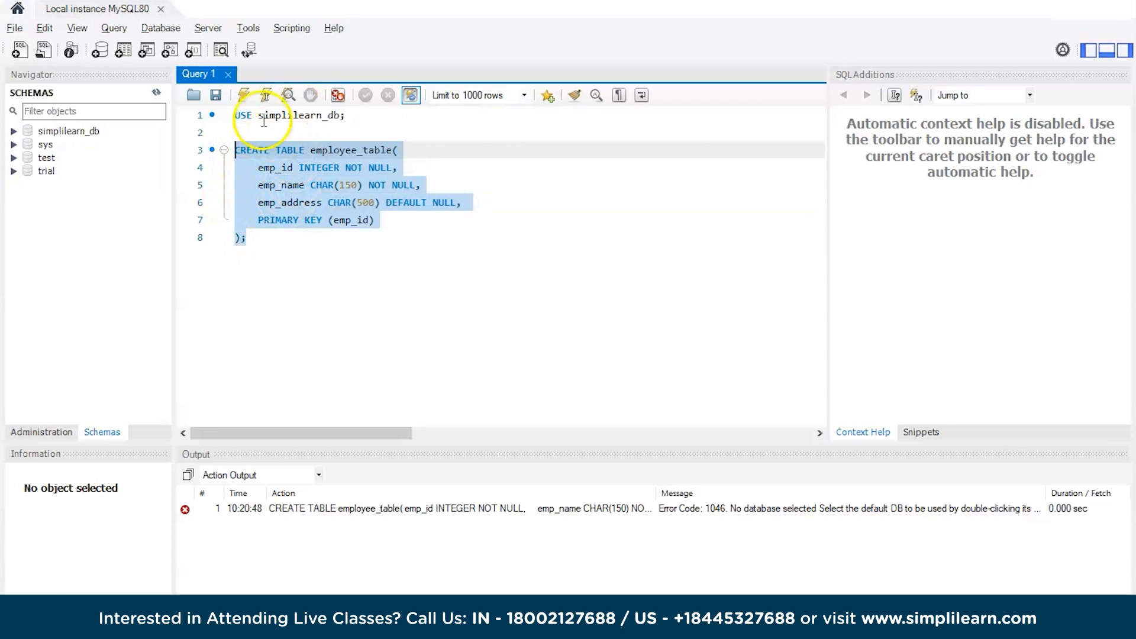
pyautogui.click(244, 95)
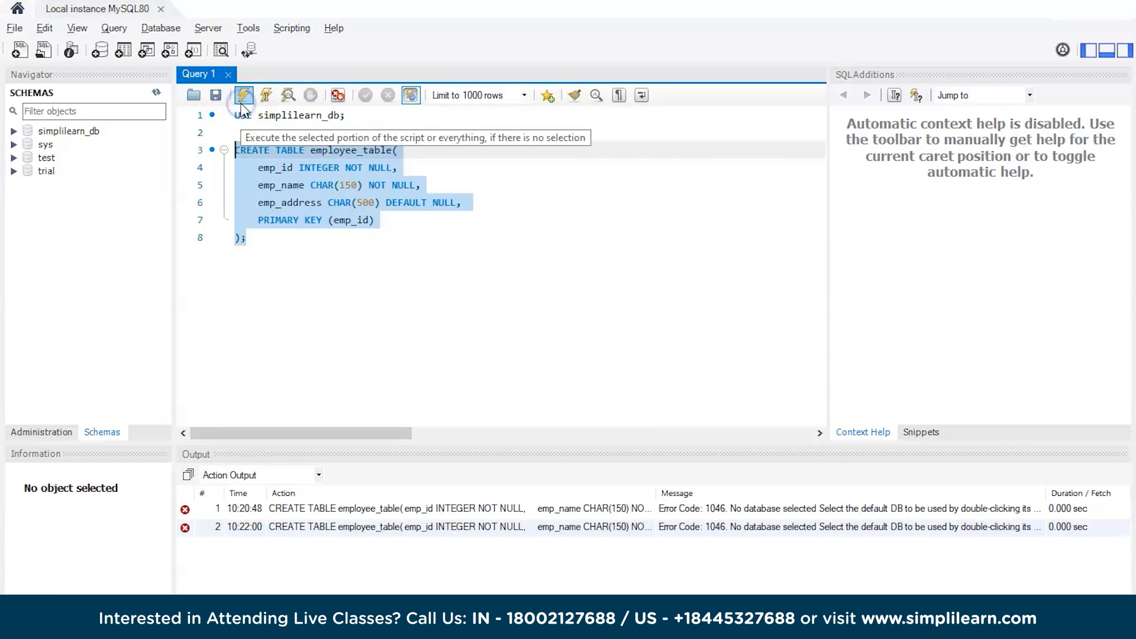
pyautogui.moveTo(245, 95)
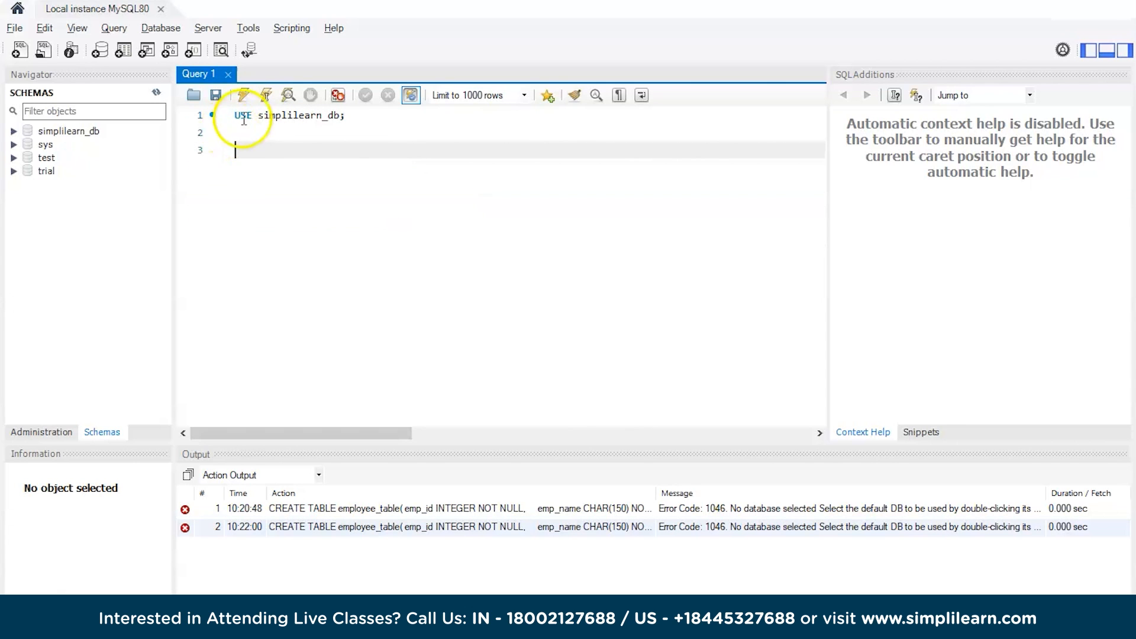
# Execute USE simplilearn_db, rerun the table to Error 1074, and select emp_address's CHAR type to replace it with VARCHAR.
pyautogui.click(243, 95)
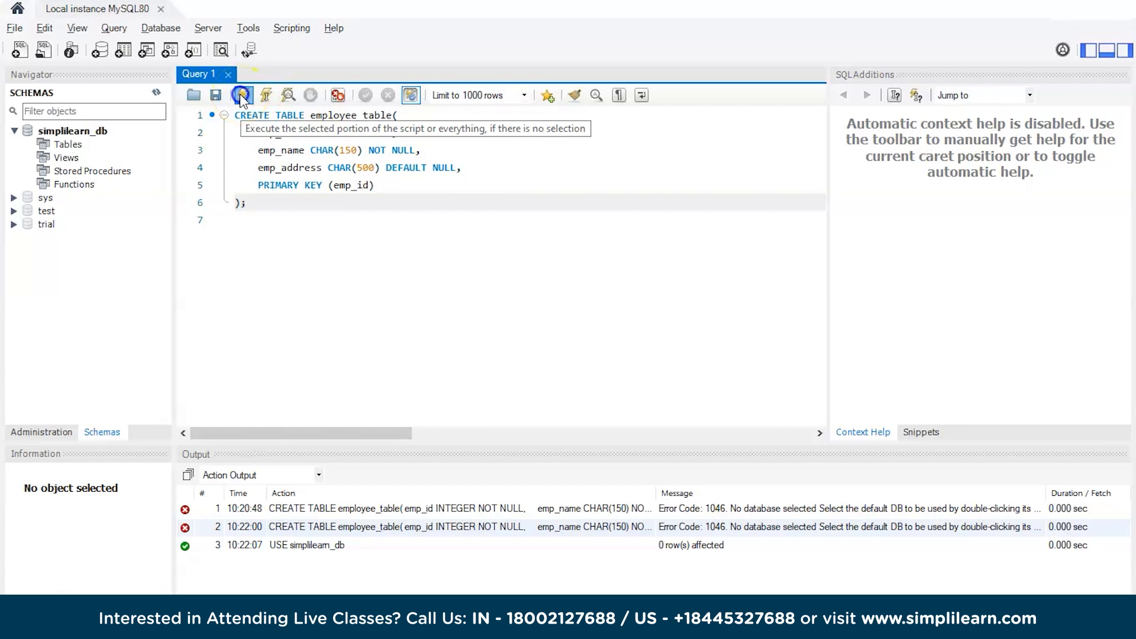
pyautogui.click(243, 95)
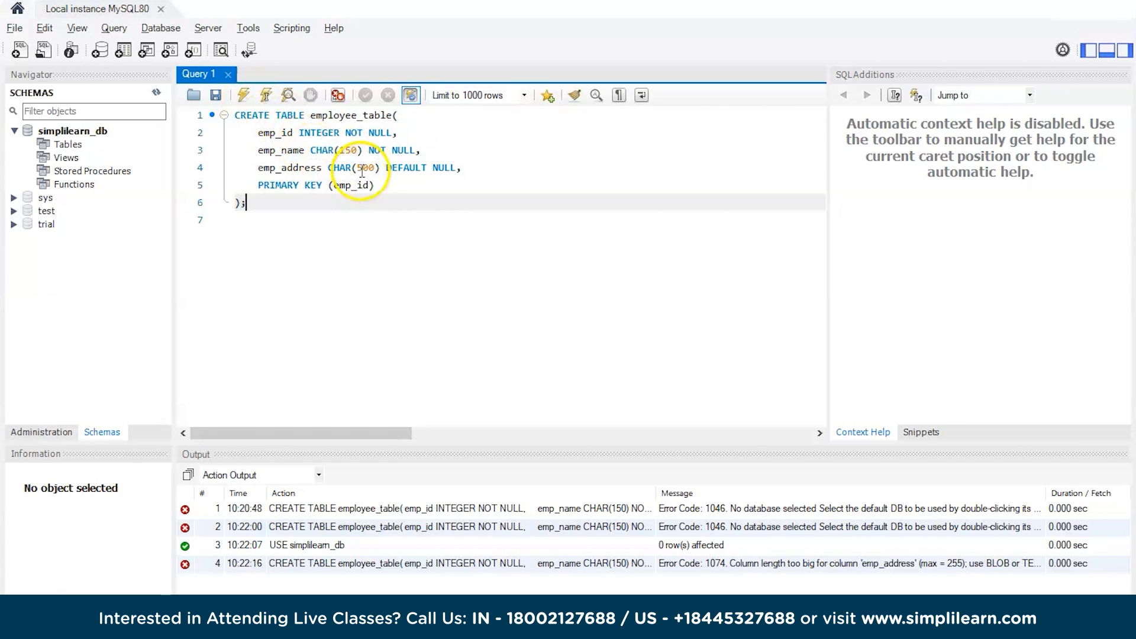
pyautogui.doubleClick(339, 167)
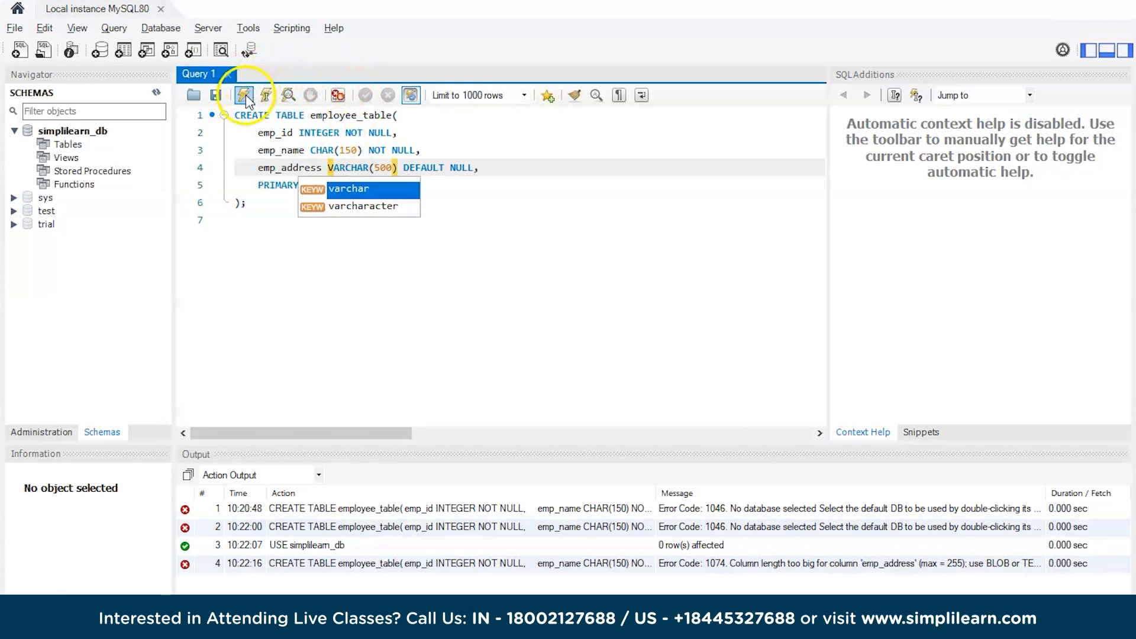
# Run the corrected CREATE TABLE and confirm the green 0 row(s) affected success in Action Output.
pyautogui.click(243, 95)
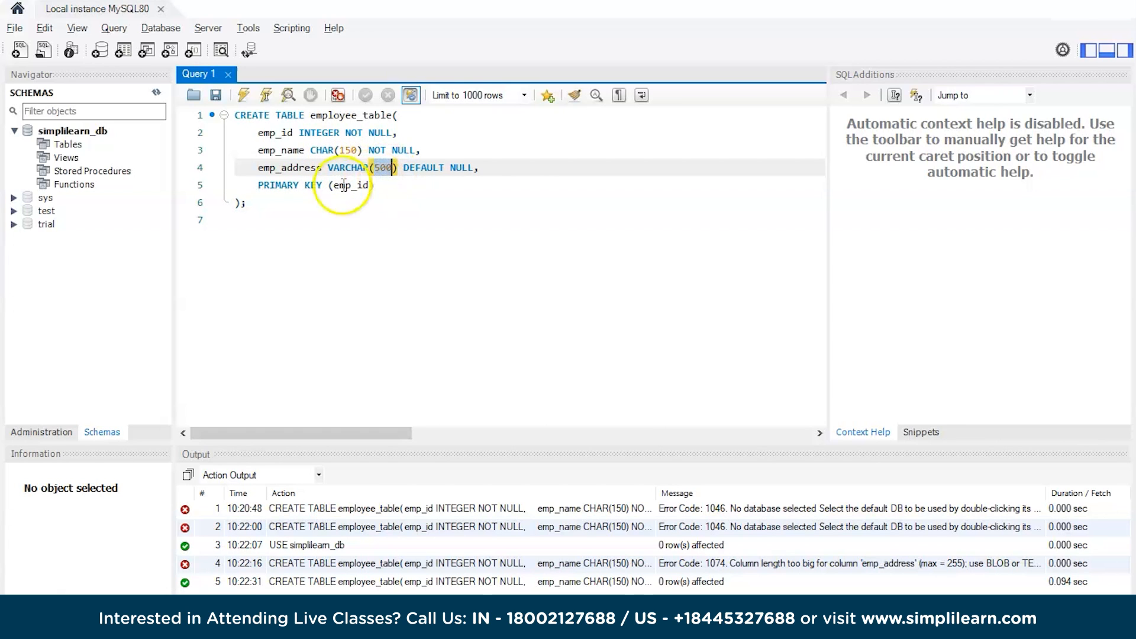
pyautogui.click(245, 581)
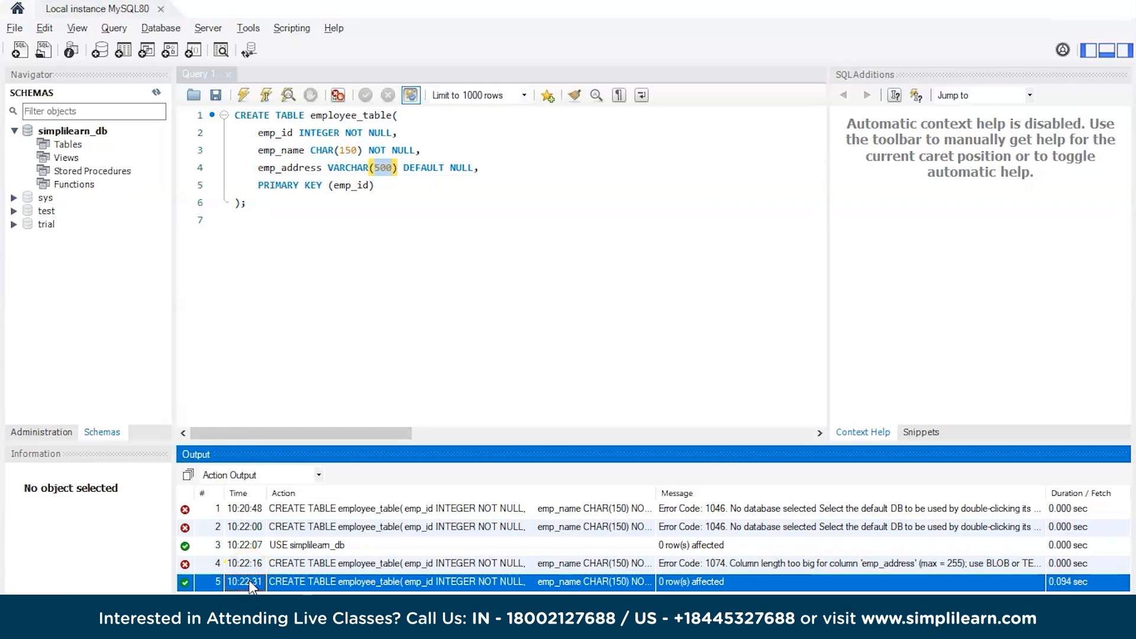
pyautogui.click(374, 234)
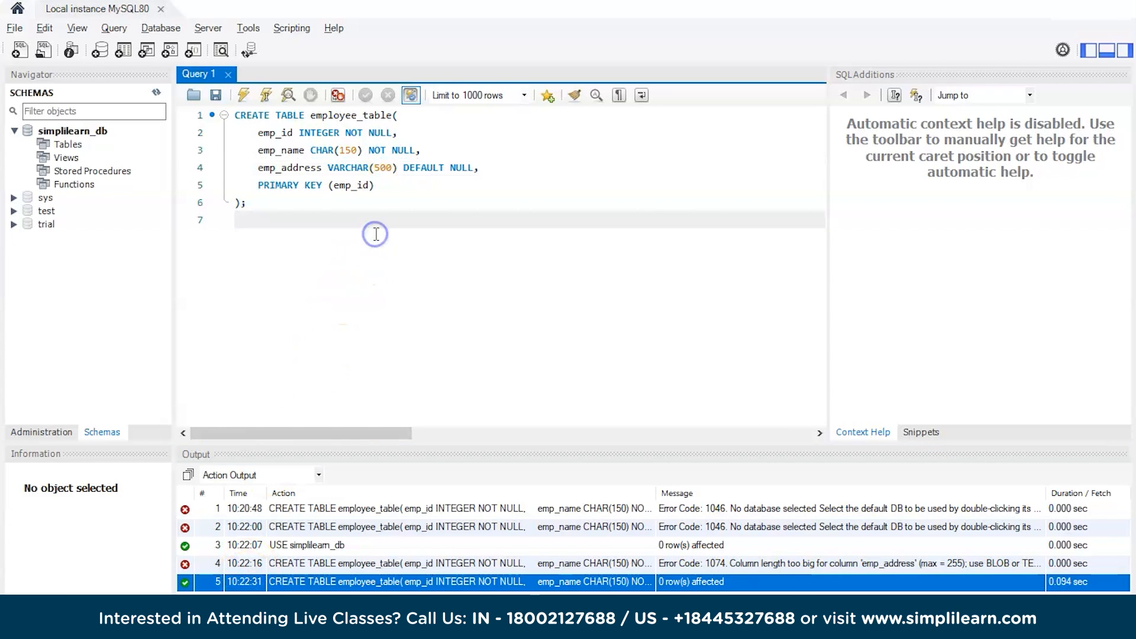
pyautogui.click(235, 220)
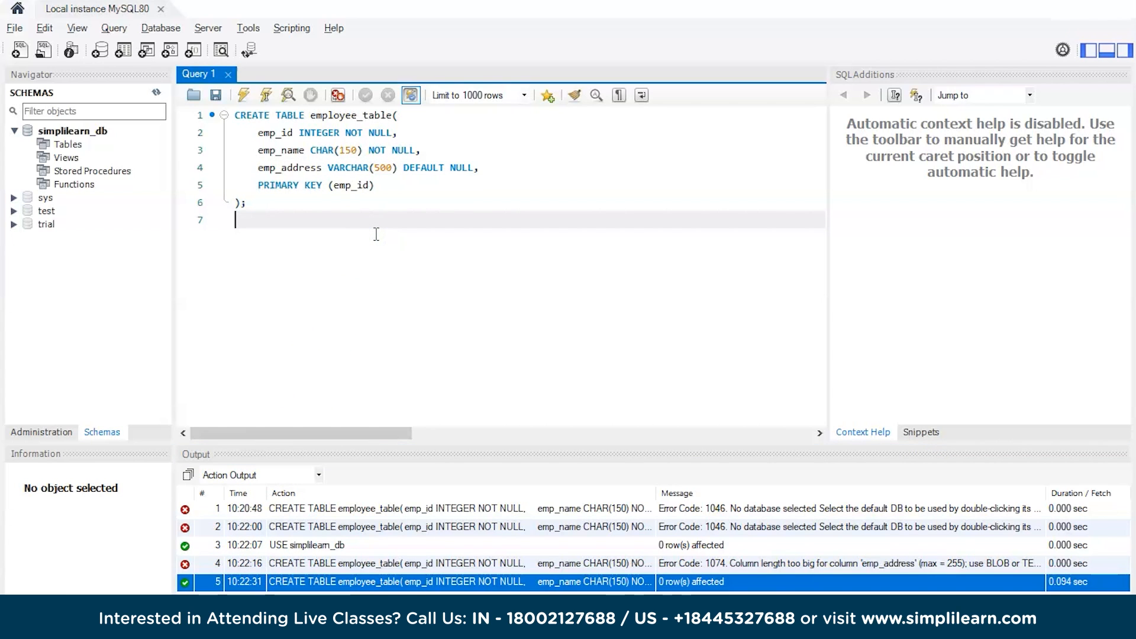